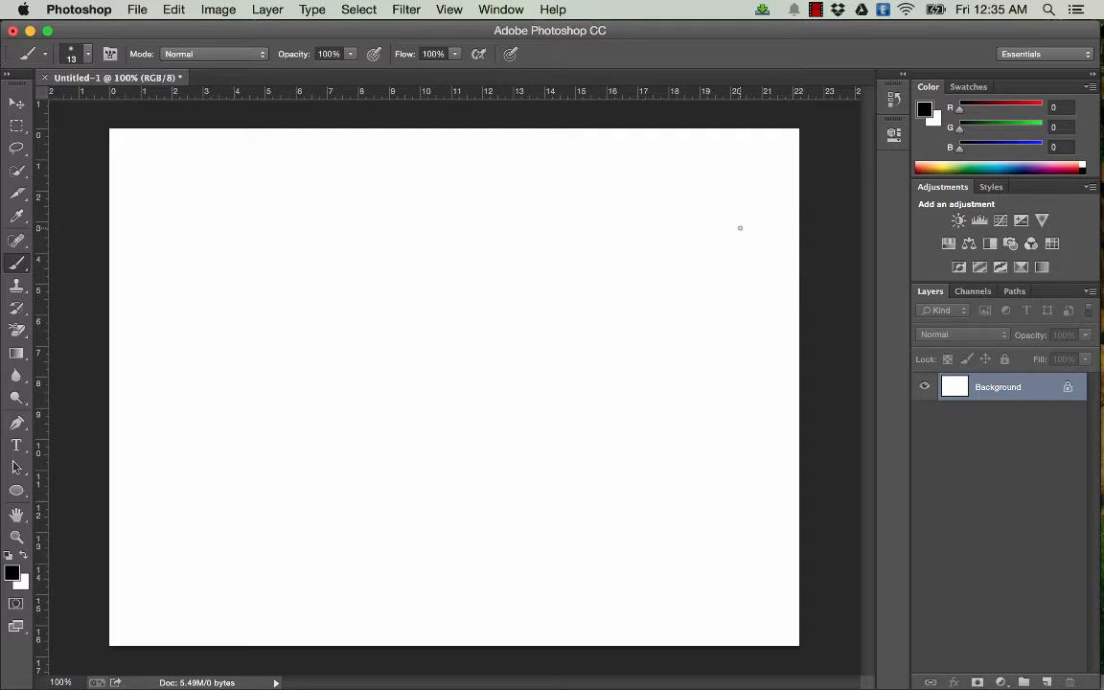
mouse_move(477, 262)
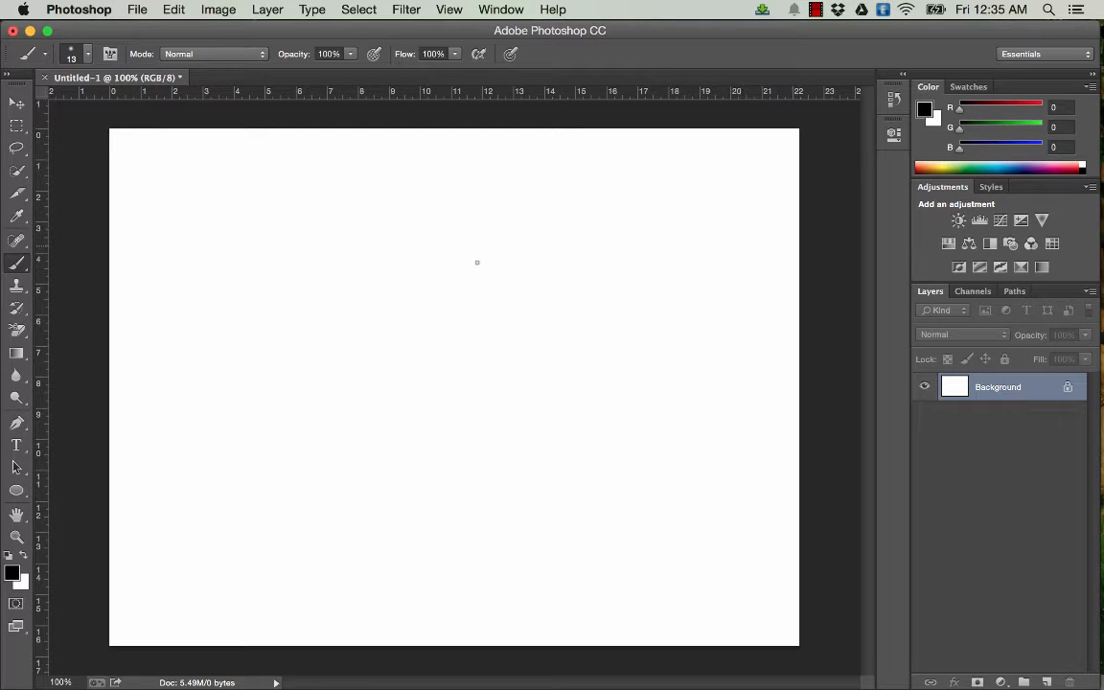
Brush-sketch the layout box with a divider and a triangle image placeholder on the left
drag(267, 247, 267, 482)
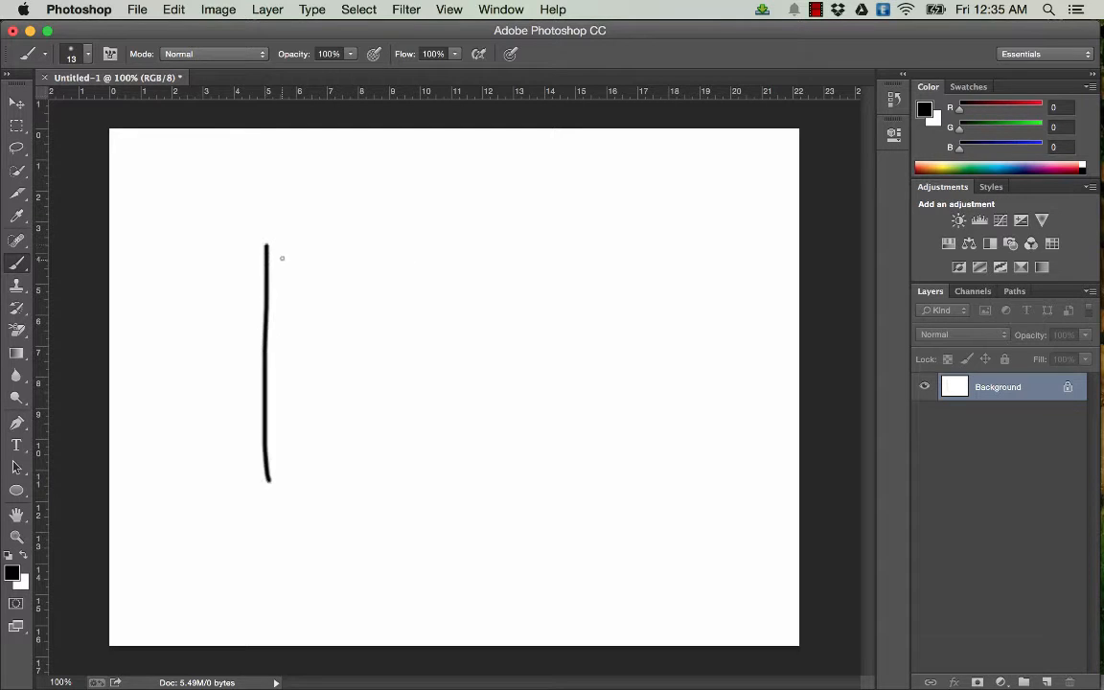
drag(269, 251, 671, 480)
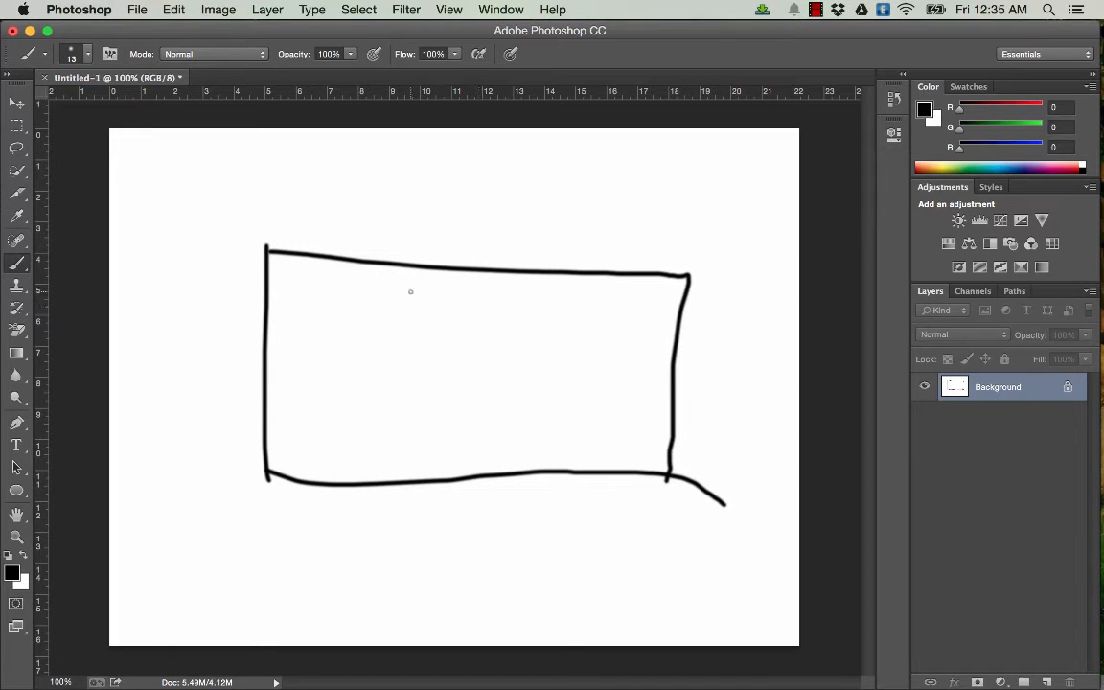
drag(427, 292, 430, 451)
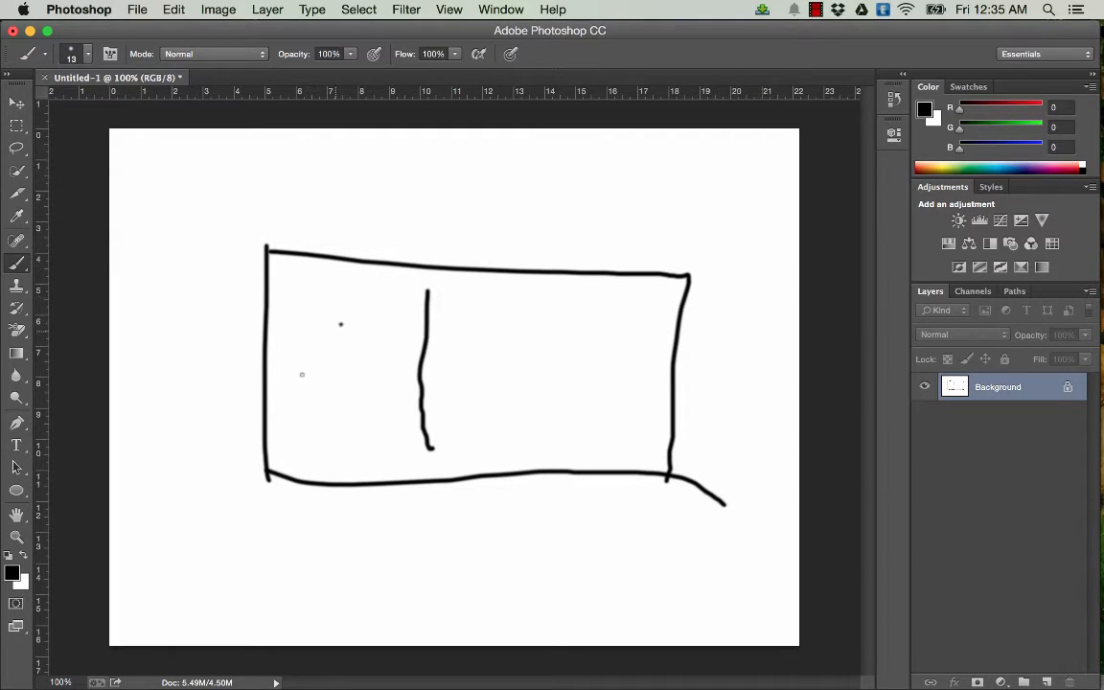
drag(342, 326, 266, 431)
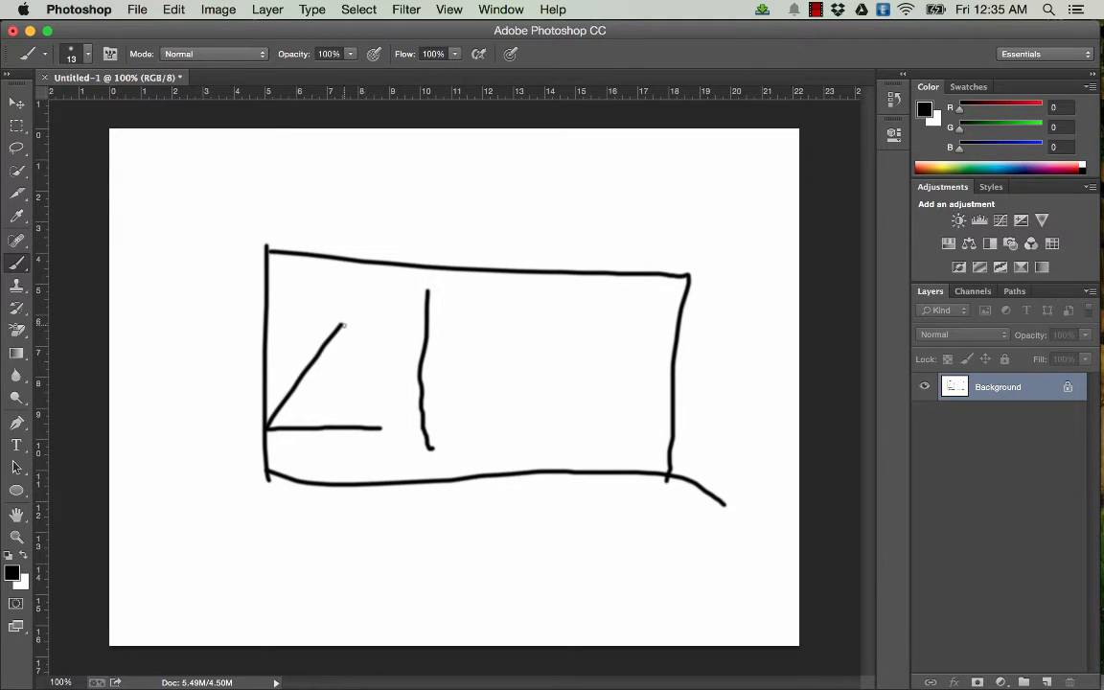
drag(345, 326, 383, 426)
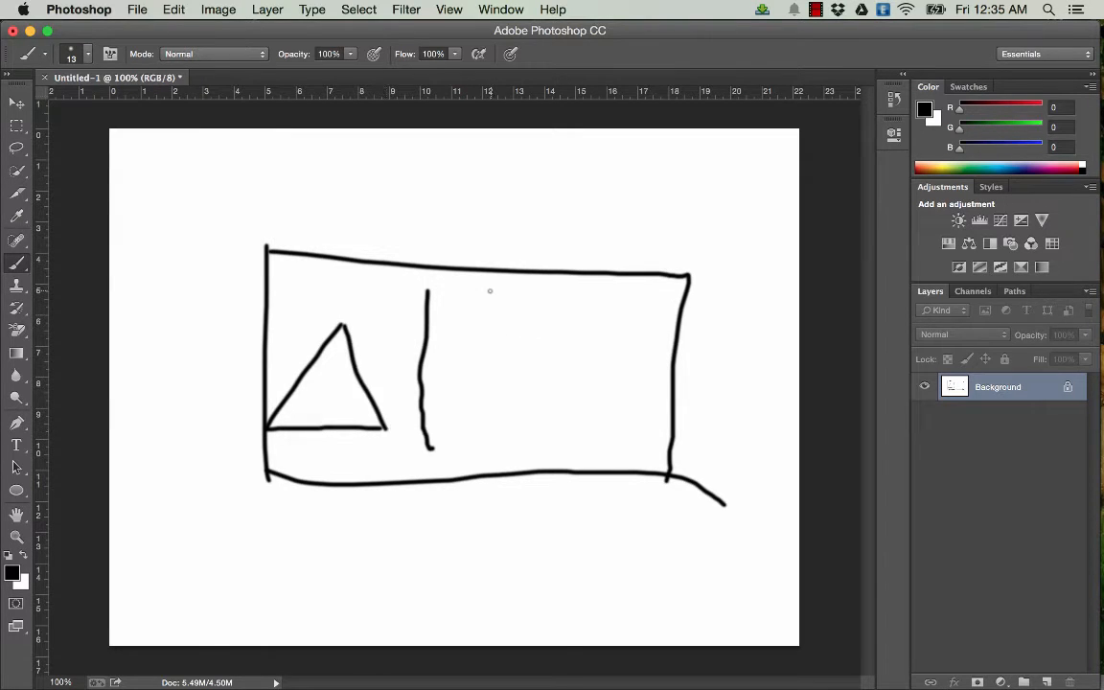
Sketch two heading lines, a wavy description line and a button outline on the right
drag(472, 293, 599, 307)
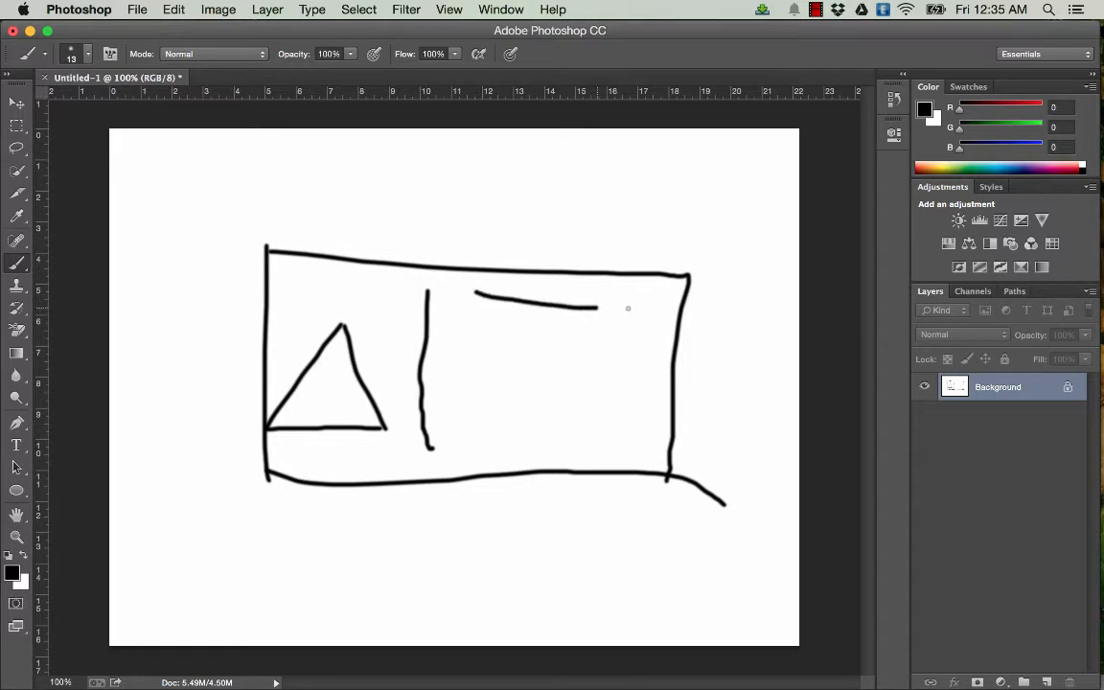
drag(474, 312, 661, 337)
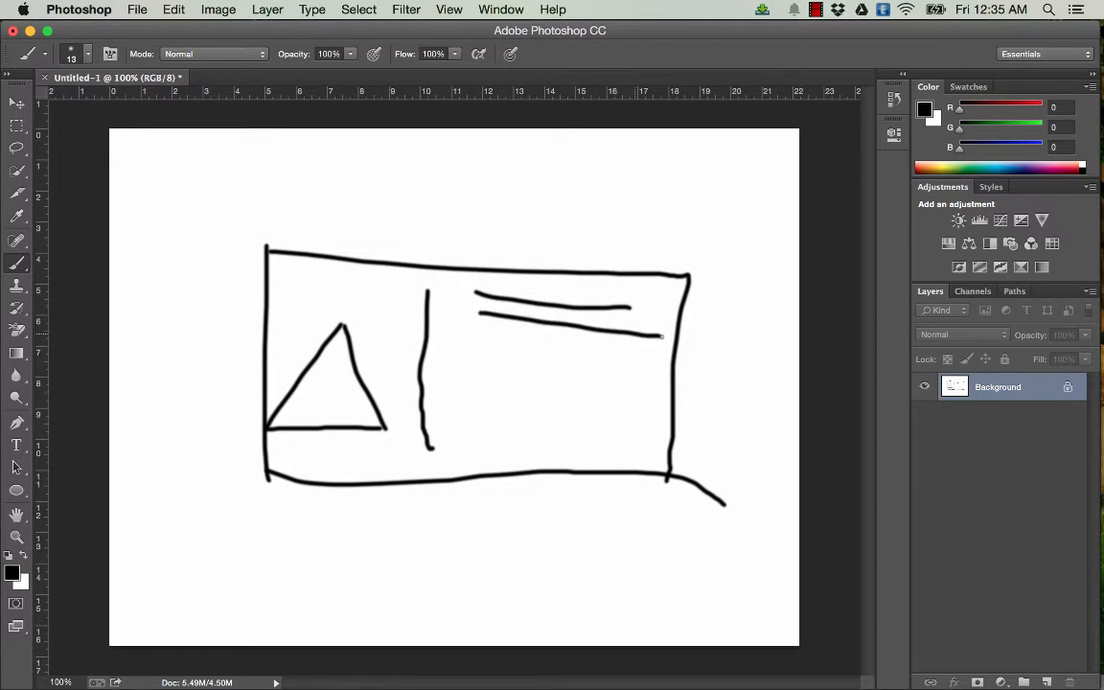
drag(477, 366, 520, 357)
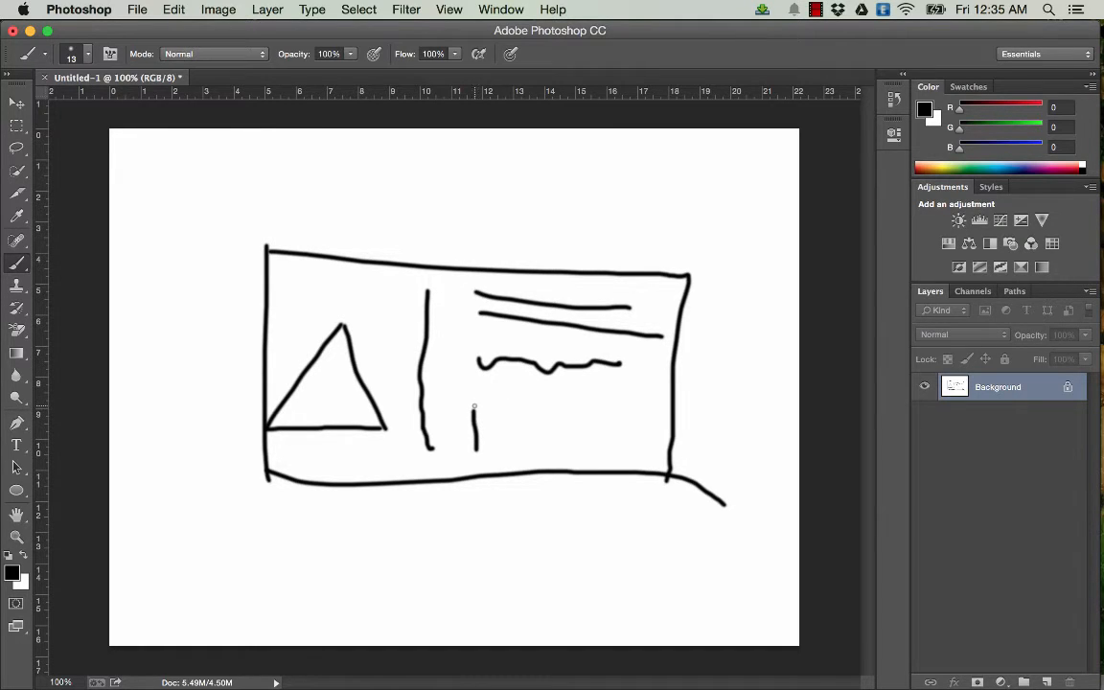
drag(474, 412, 642, 446)
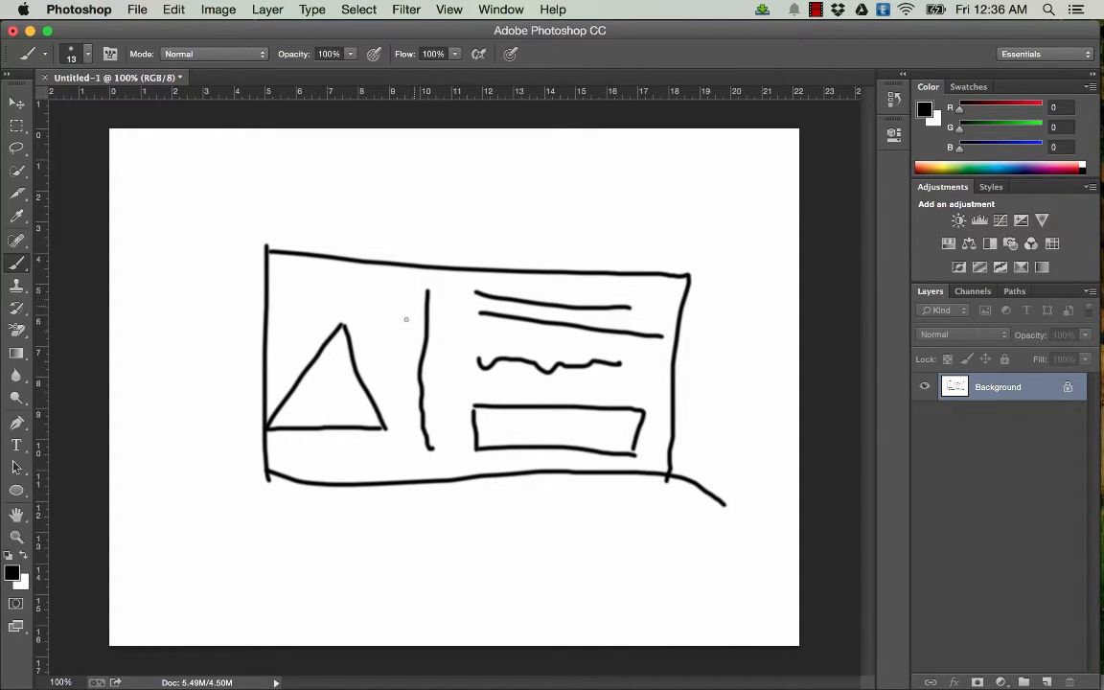
drag(429, 297, 431, 359)
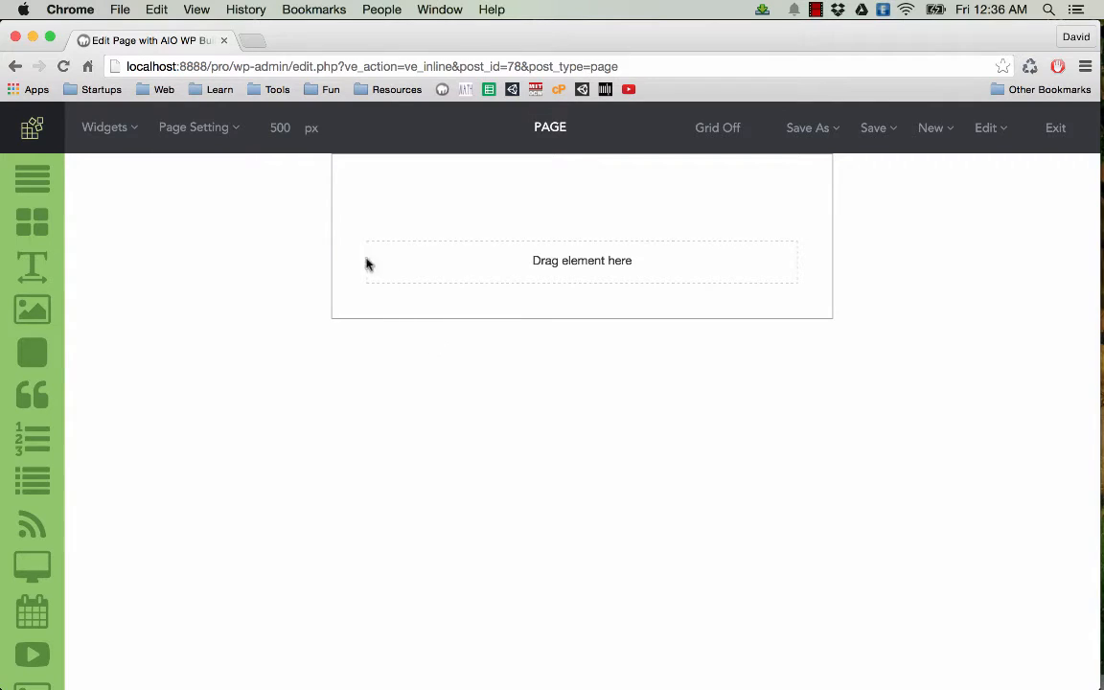
mouse_move(378, 279)
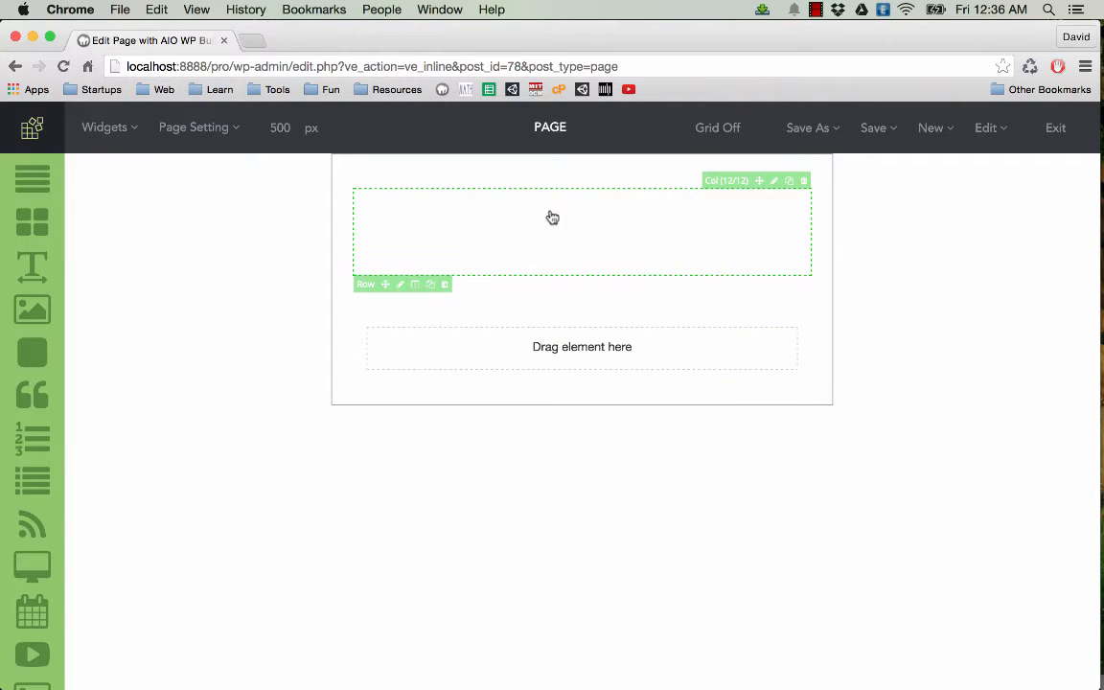
mouse_move(622, 237)
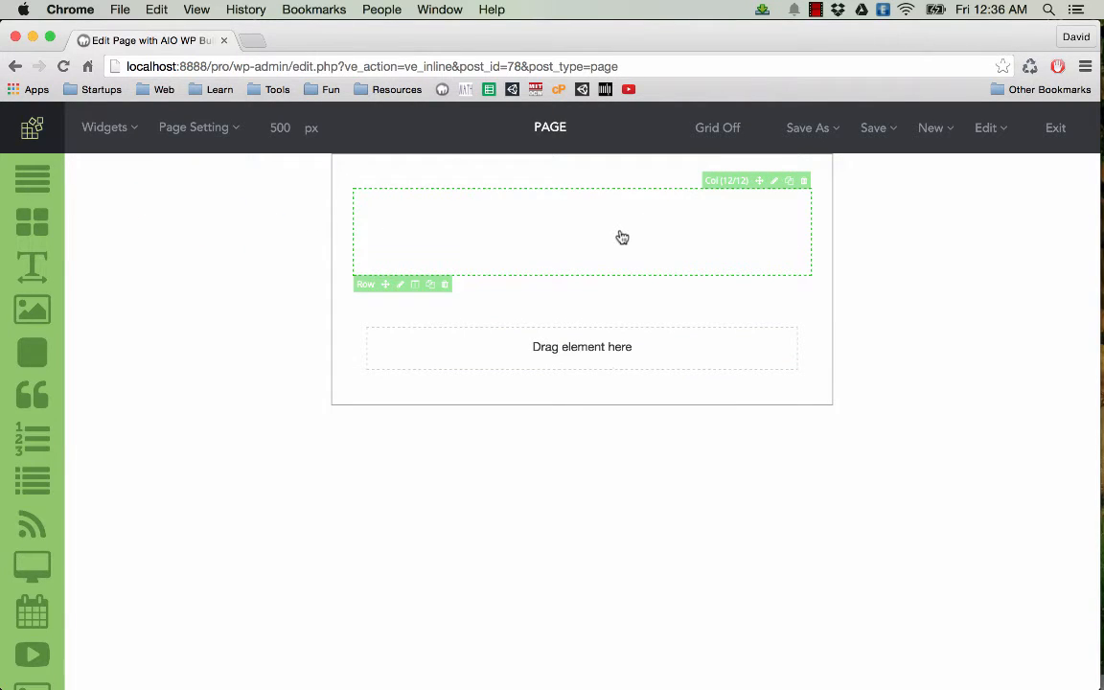
mouse_move(487, 237)
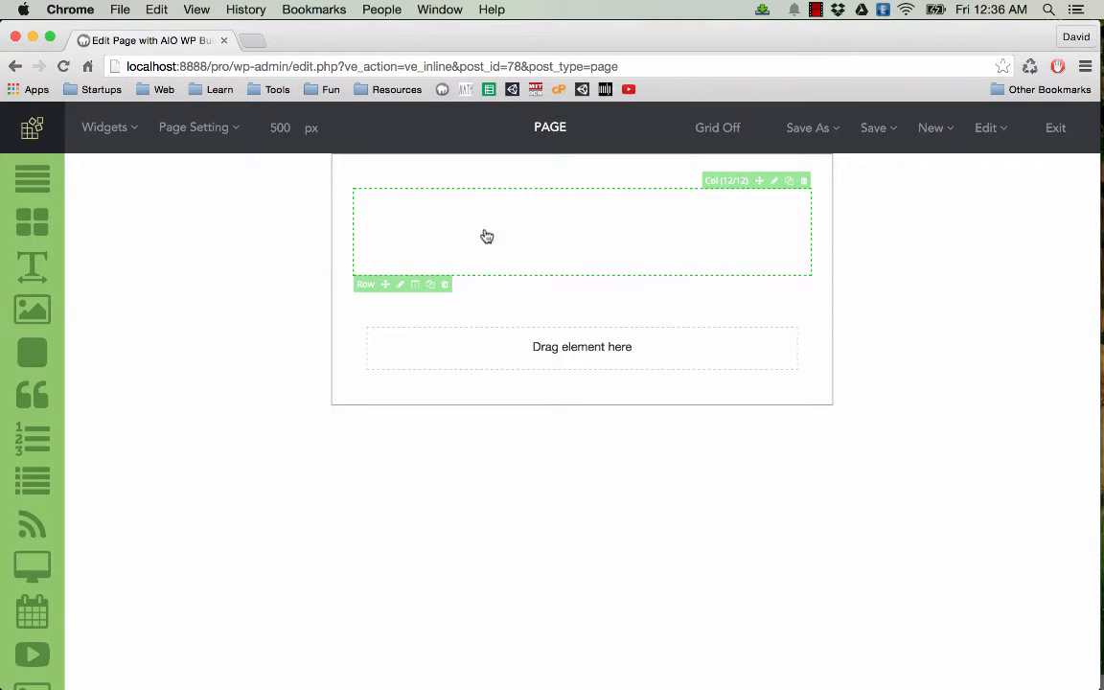
mouse_move(555, 230)
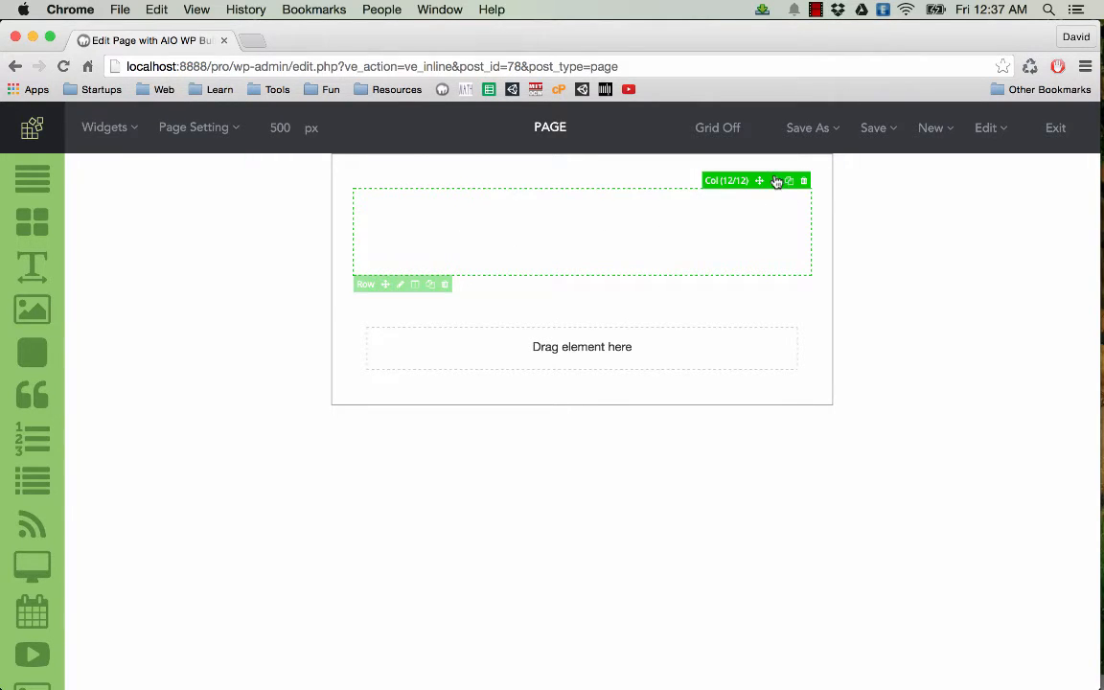
mouse_move(713, 254)
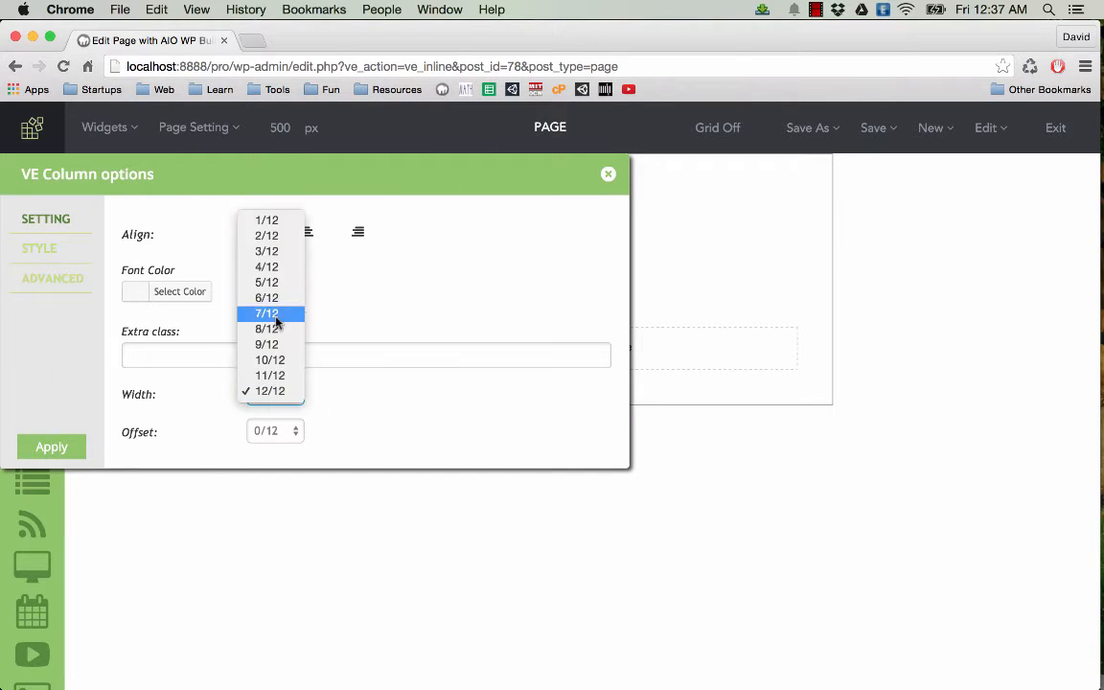
Make the column 4/12 wide and duplicate it
click(607, 174)
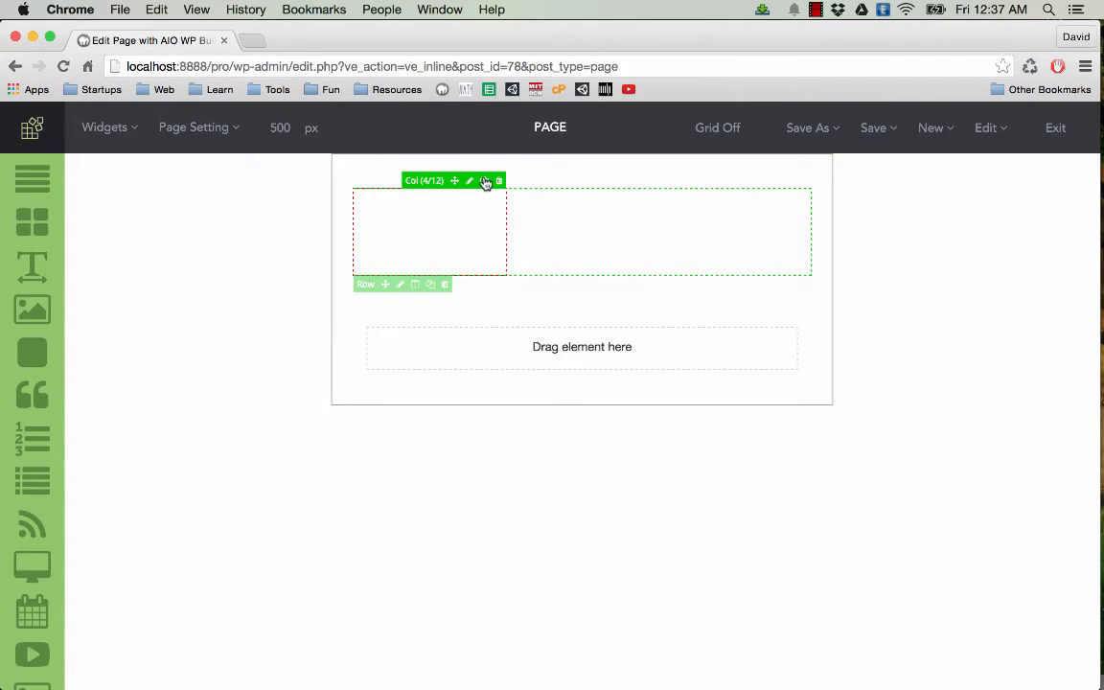
click(454, 180)
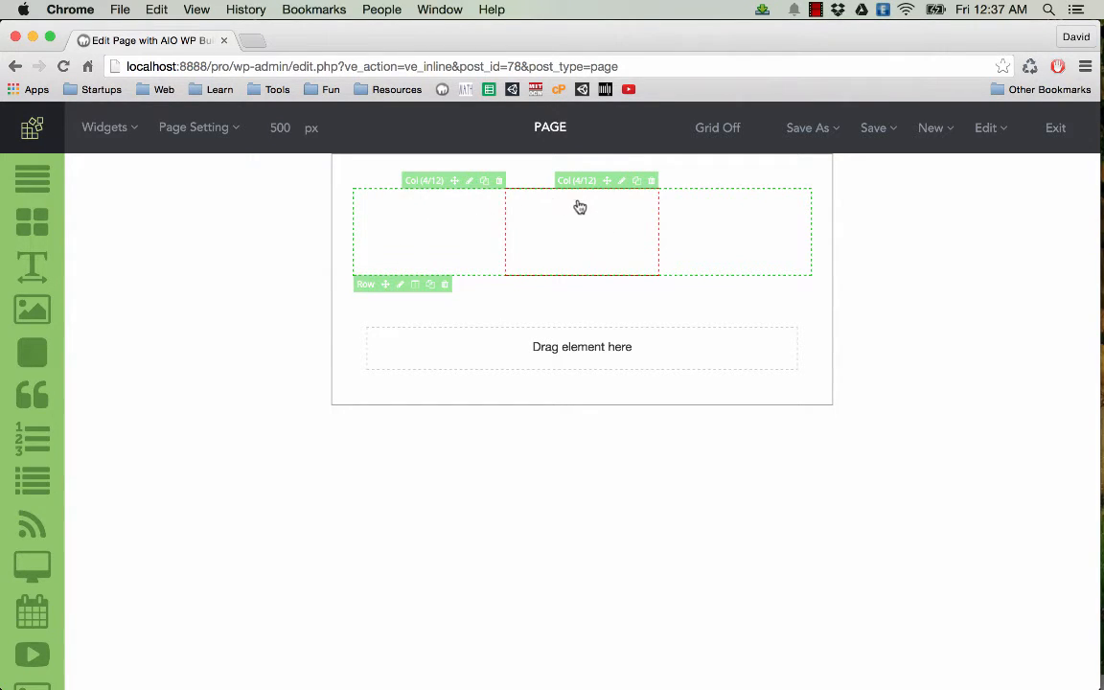
mouse_move(516, 223)
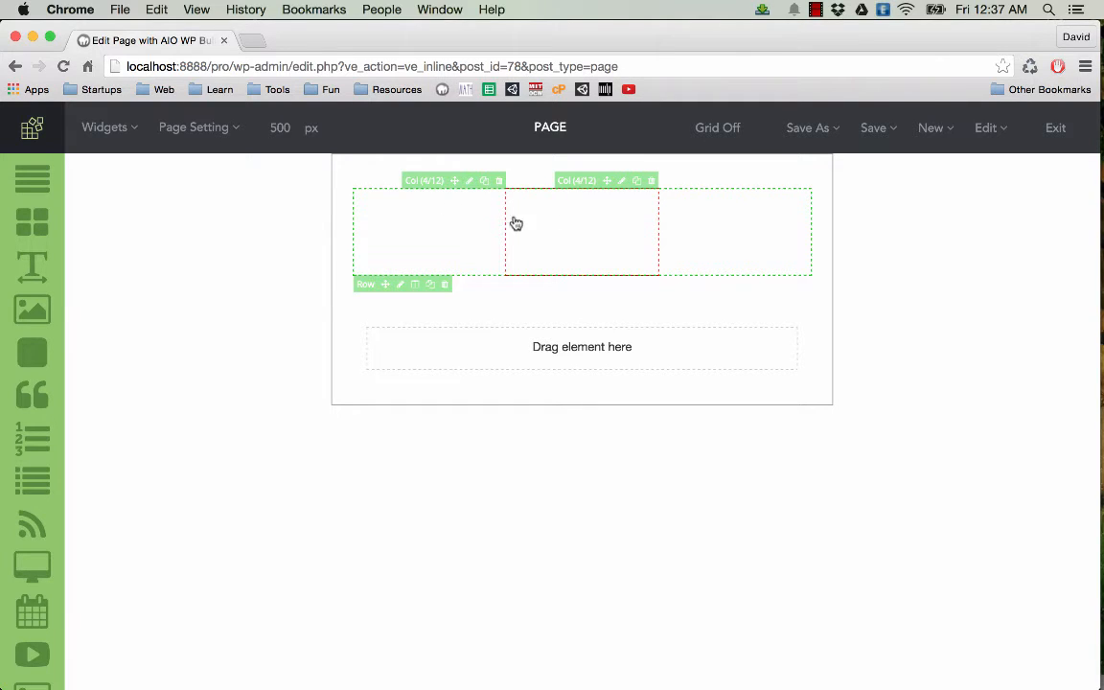
mouse_move(601, 210)
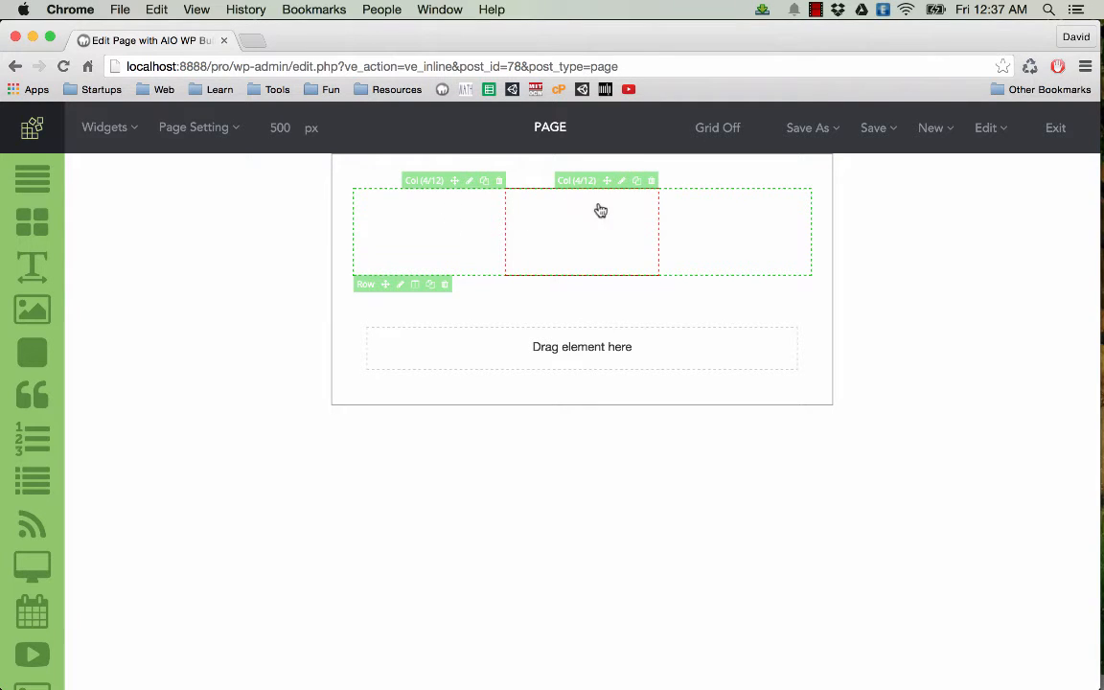
mouse_move(570, 241)
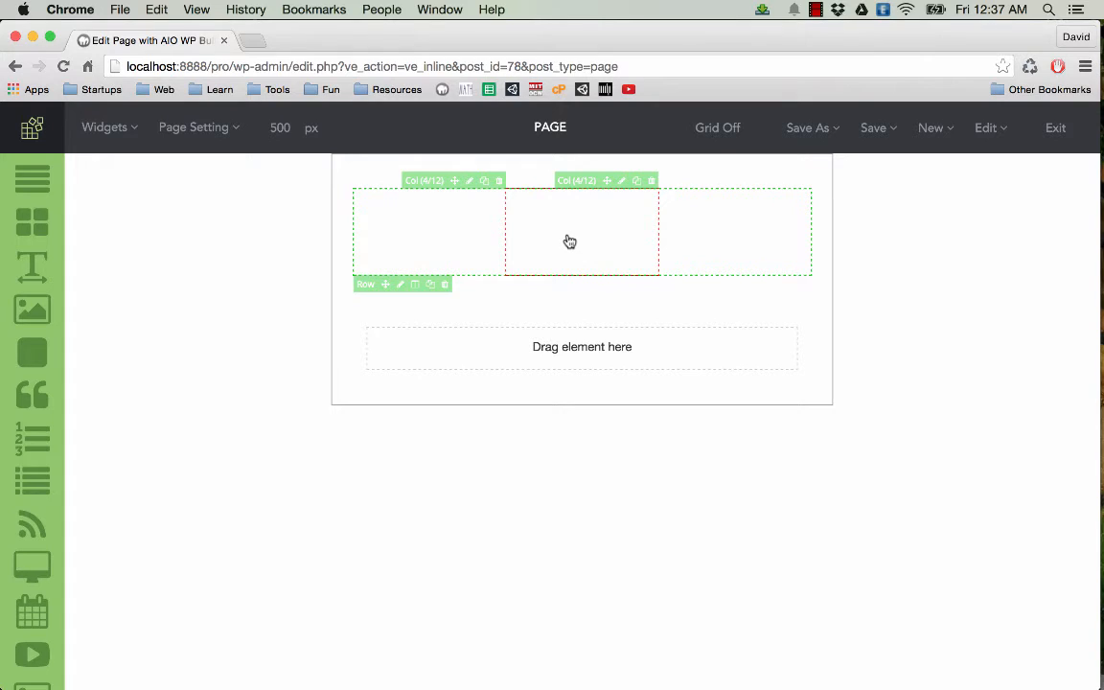
Set the second column's Width to 8/12 and apply
click(621, 180)
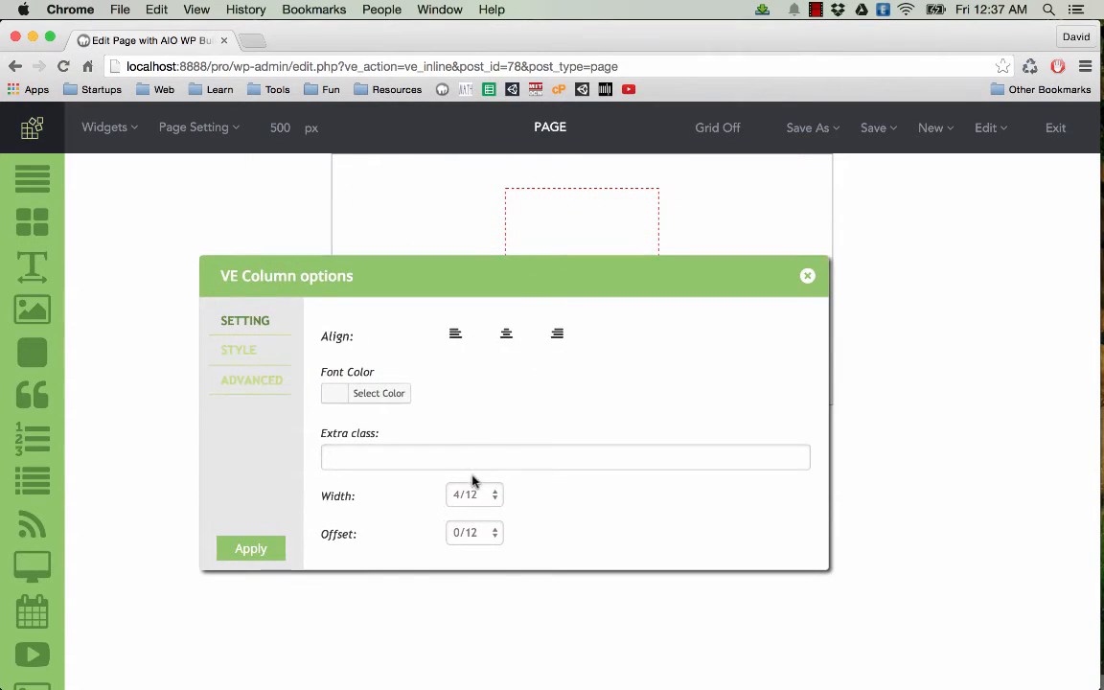
click(473, 495)
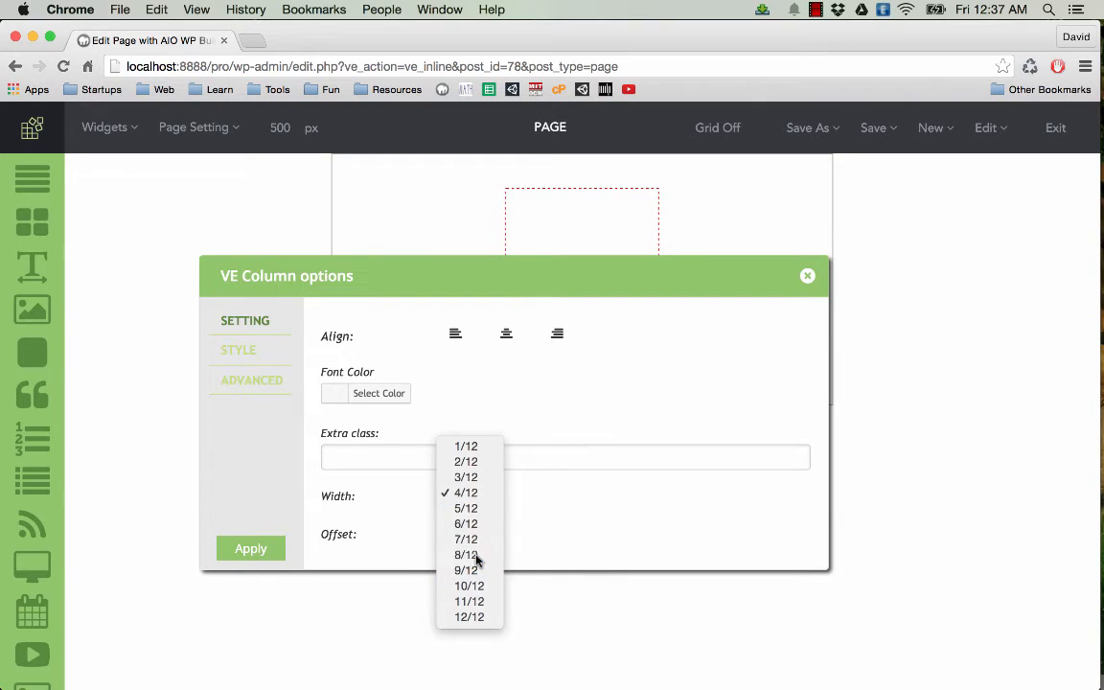
click(465, 554)
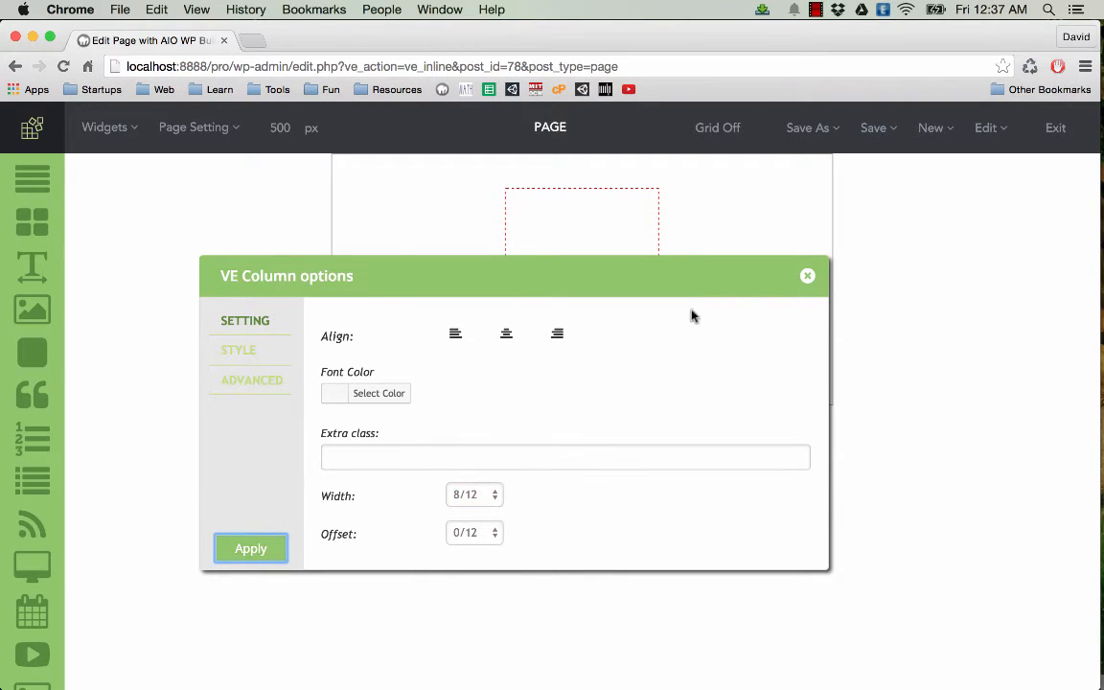
click(252, 548)
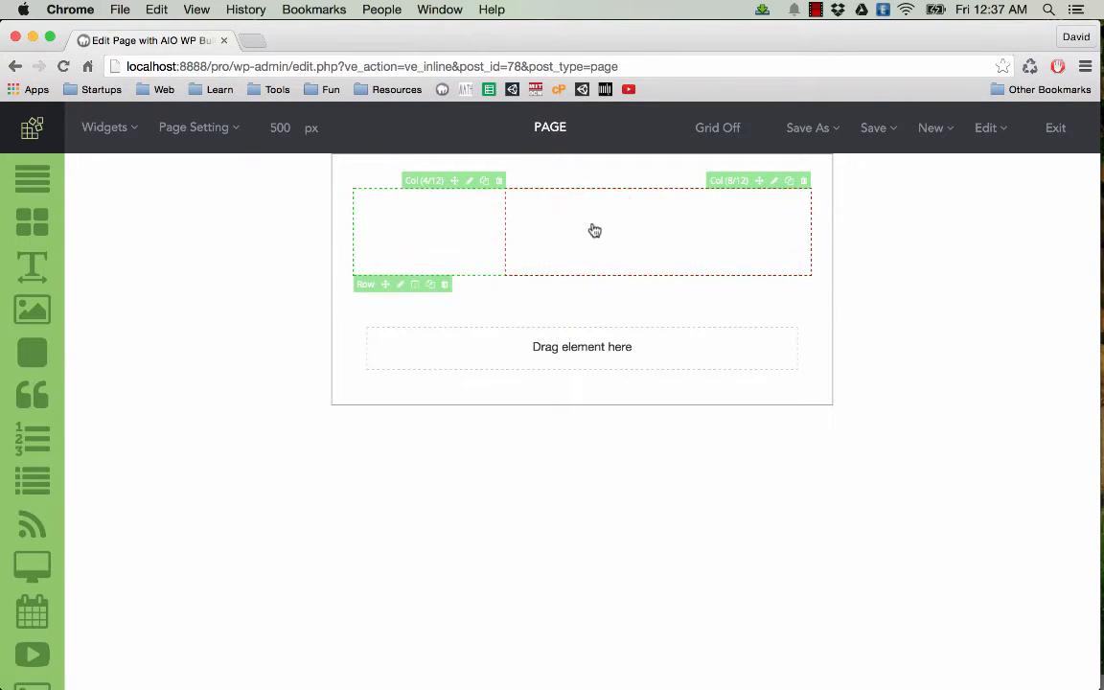
mouse_move(427, 237)
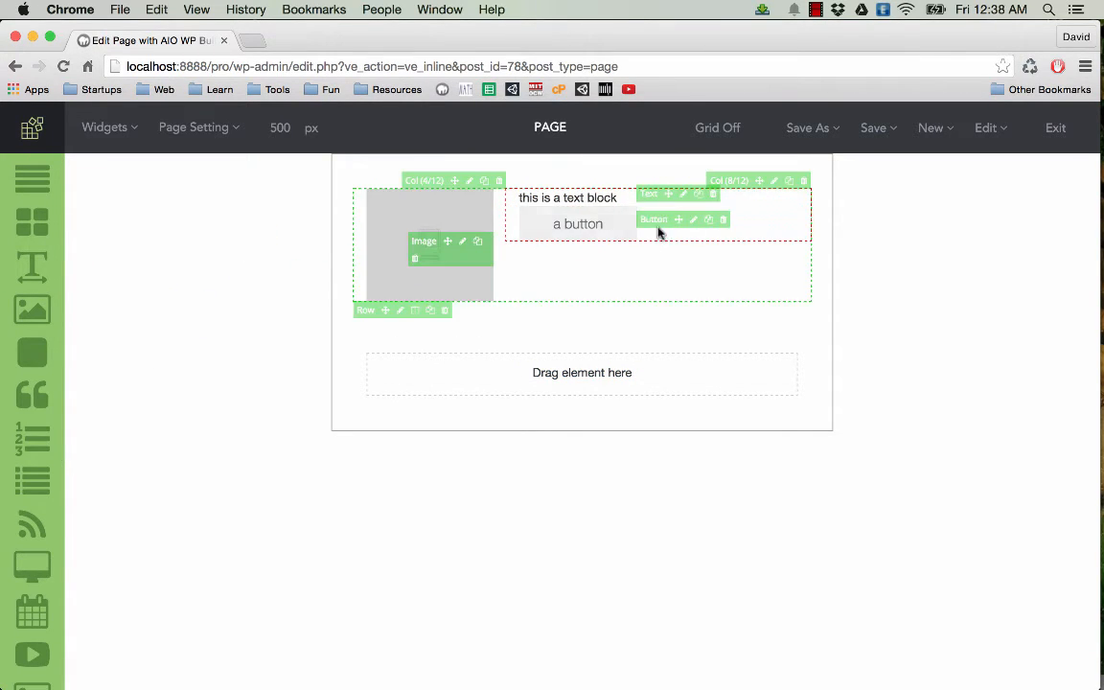
mouse_move(523, 295)
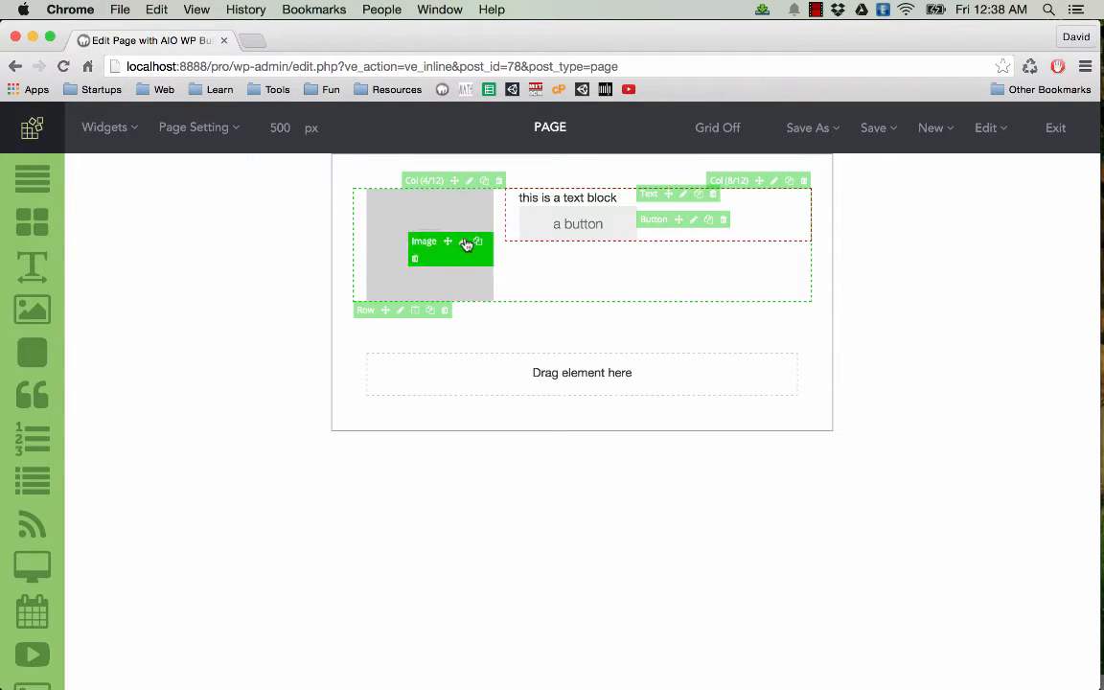
Insert the cupcake photo from the Media Library into the image element at full size
click(465, 243)
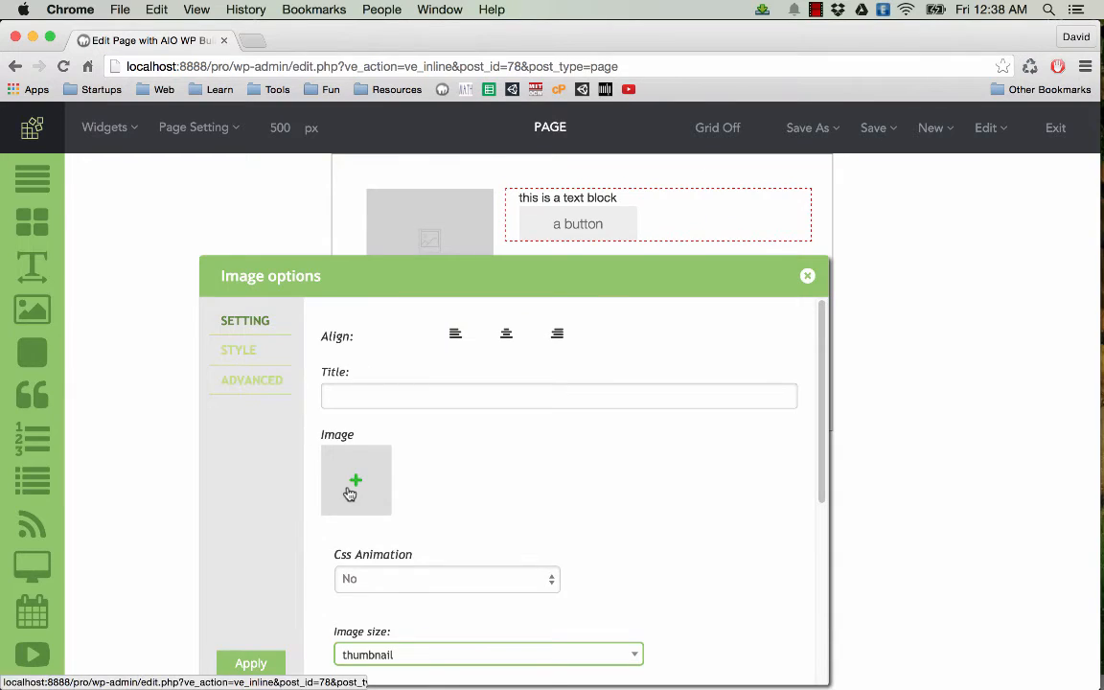
click(355, 480)
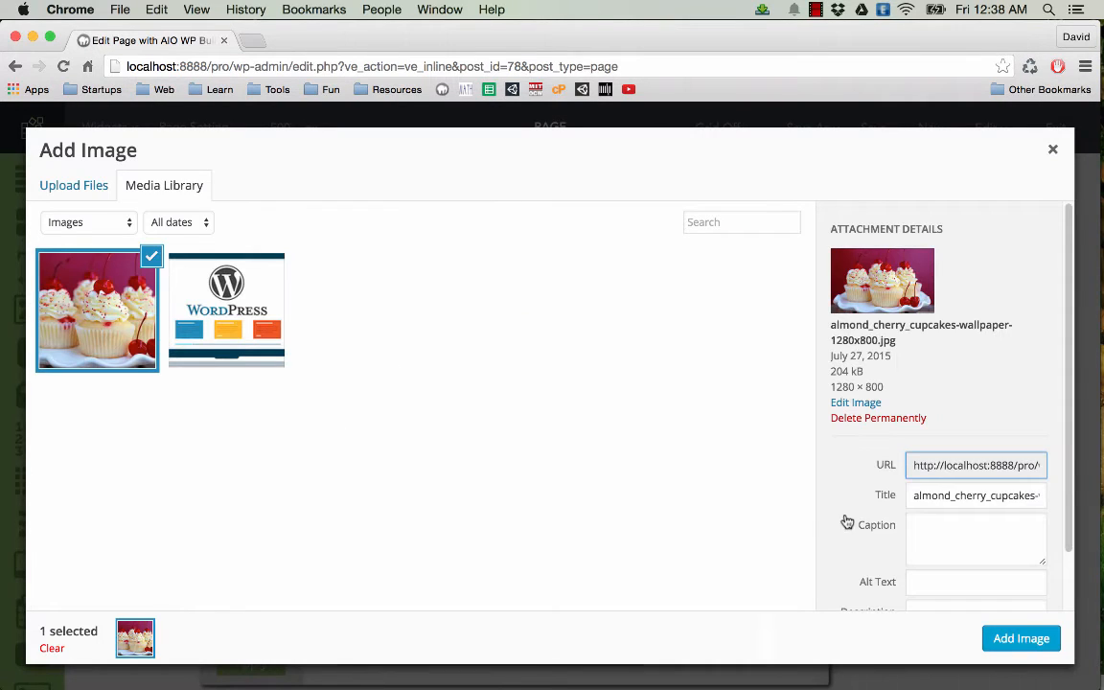
click(1020, 638)
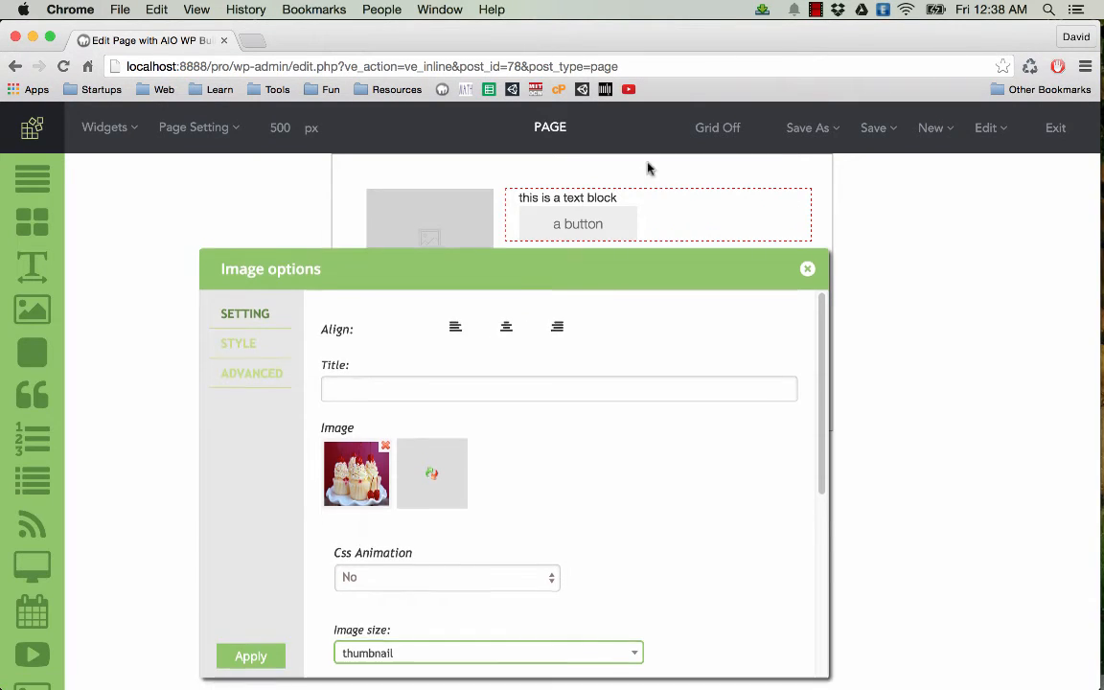
click(488, 653)
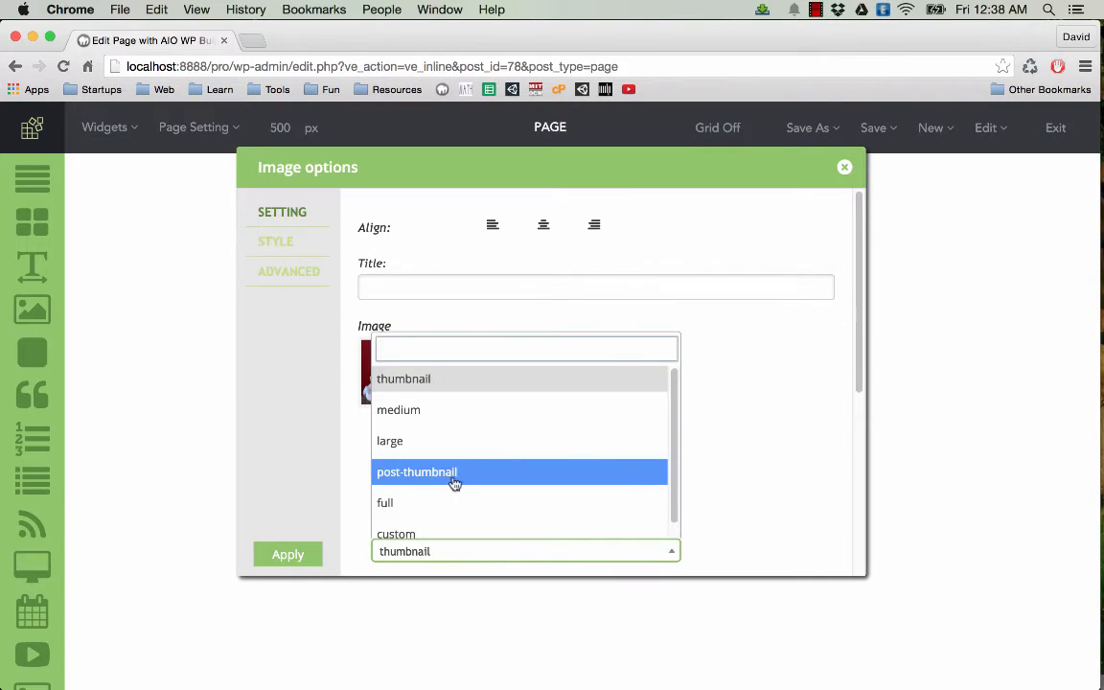
click(385, 503)
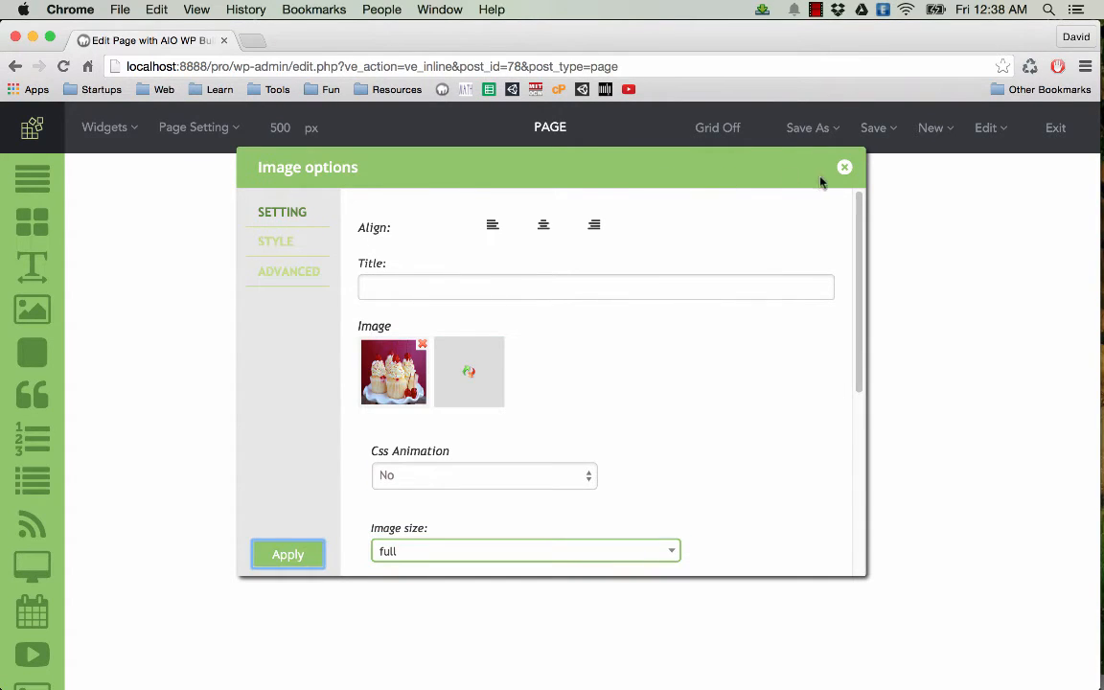
click(845, 166)
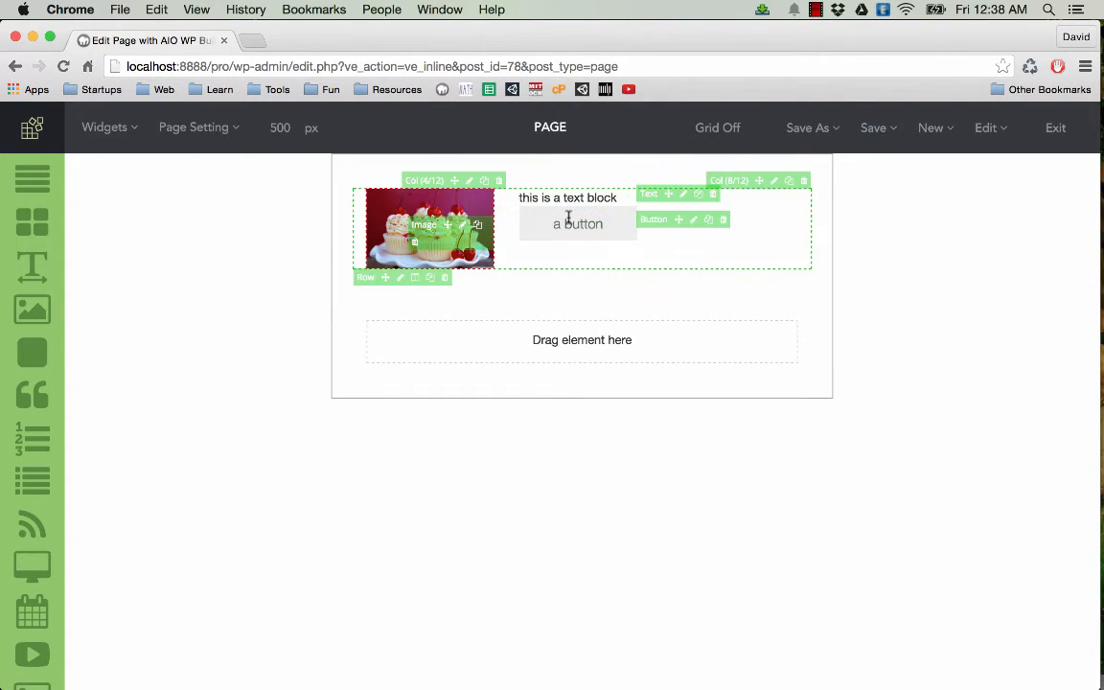
mouse_move(682, 195)
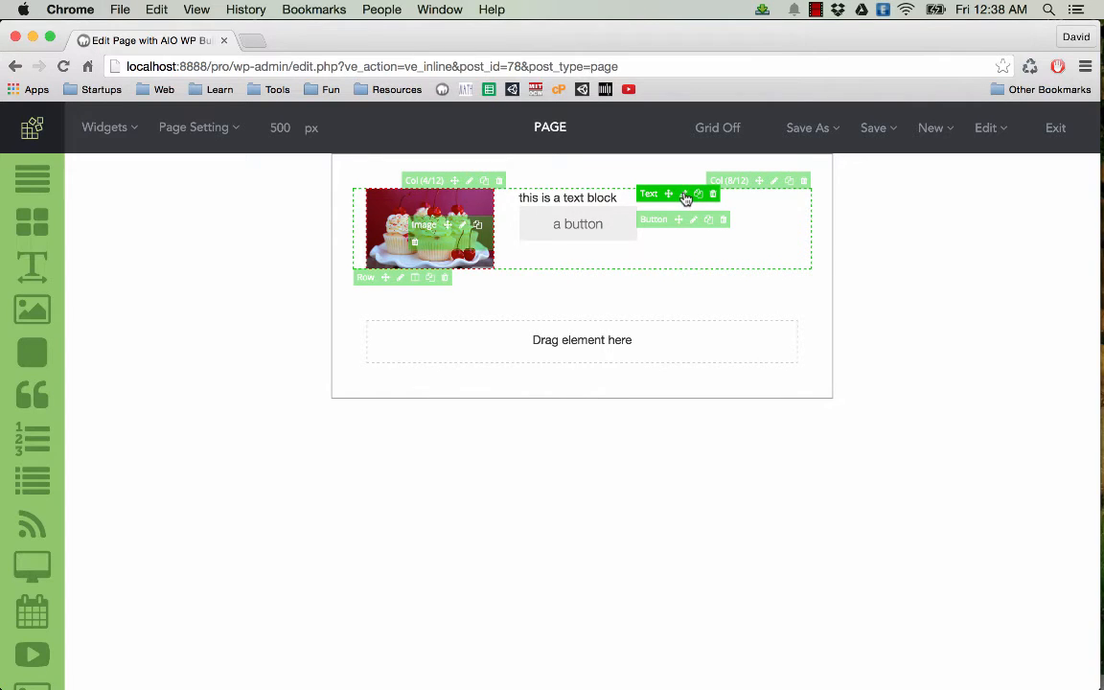
Enter 'How To Make A Cake In 5 Minutes' in the text block
click(698, 193)
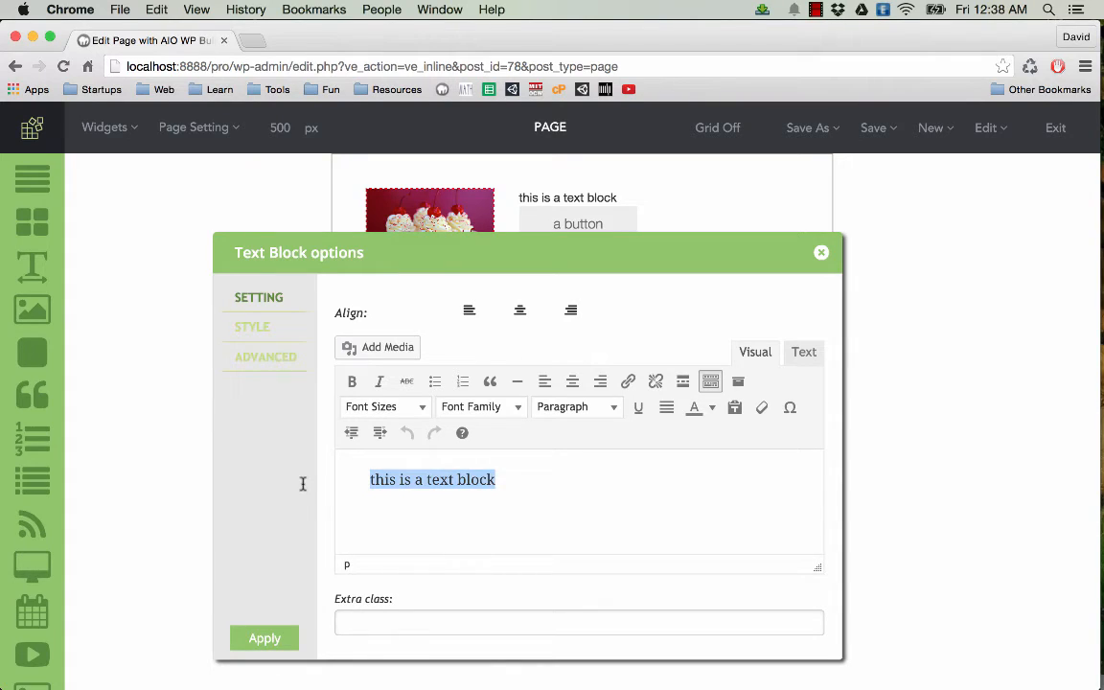
text(How To Make A)
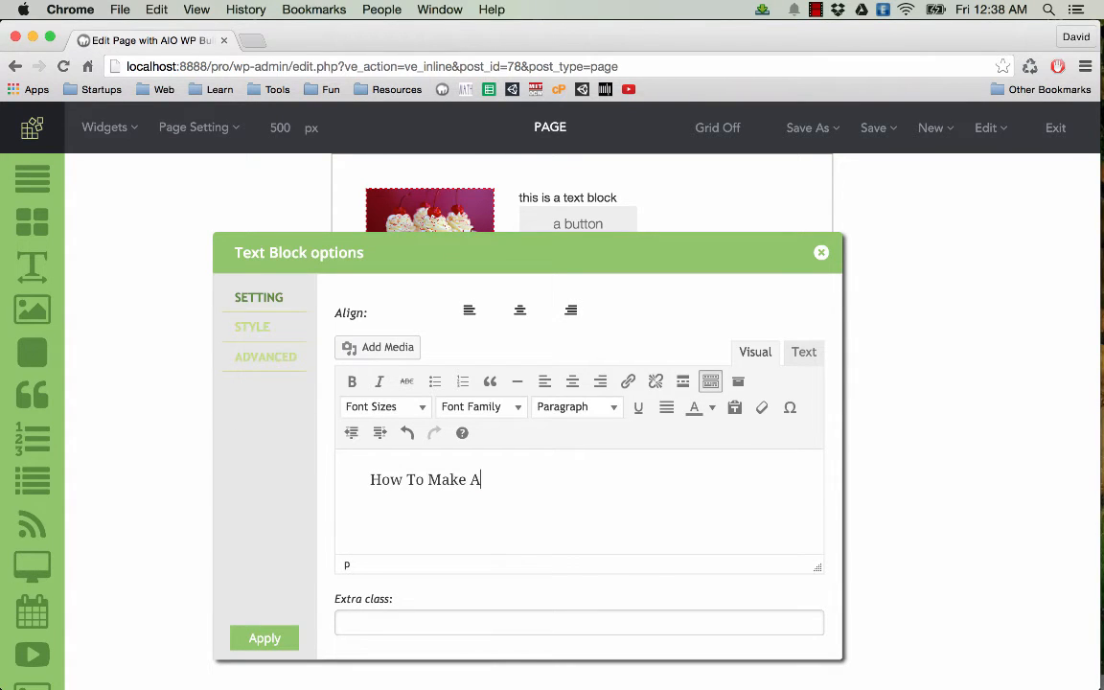
text(Cake In)
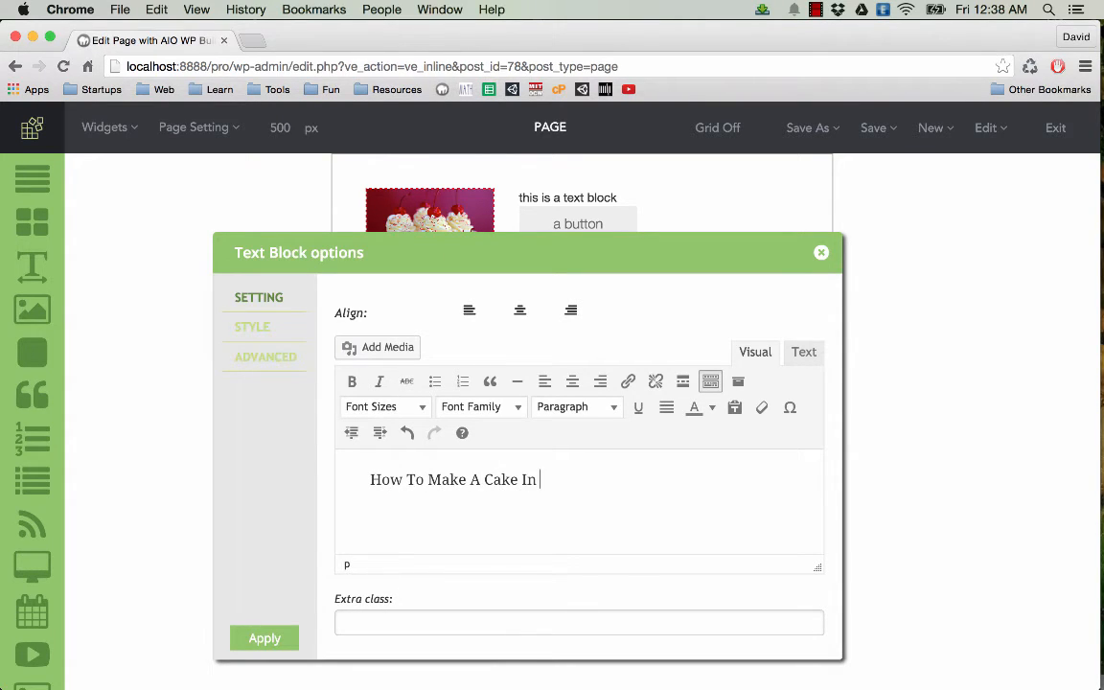
text(5 Minutes)
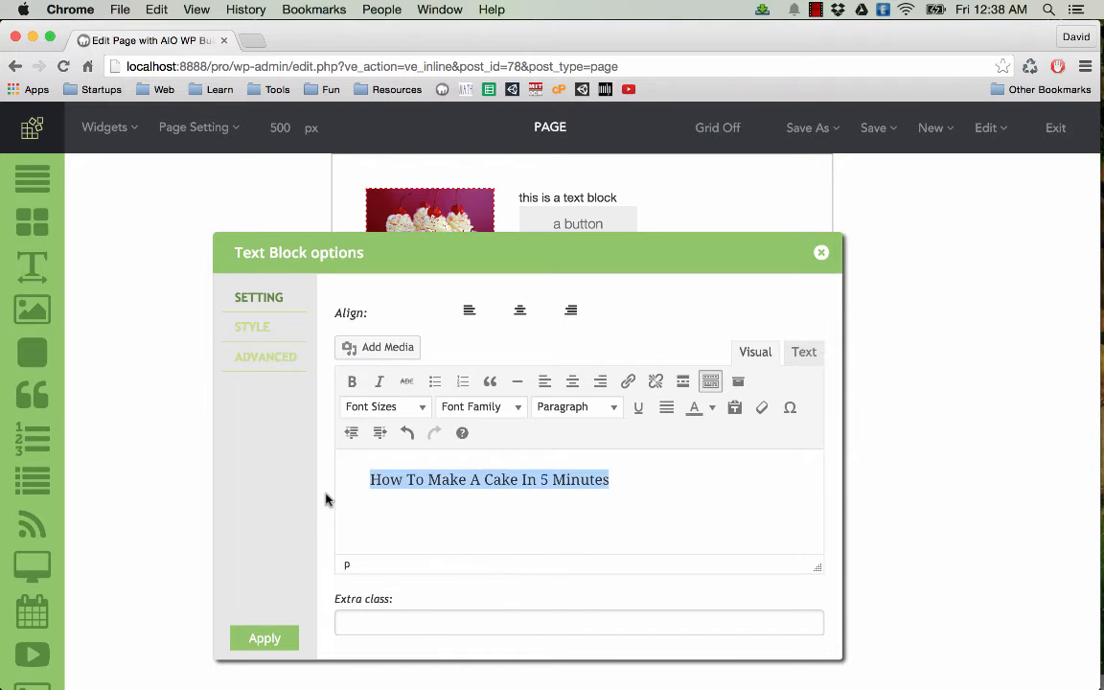
Style the heading centered, Actor font, 14pt, orange and bold, and apply
click(572, 381)
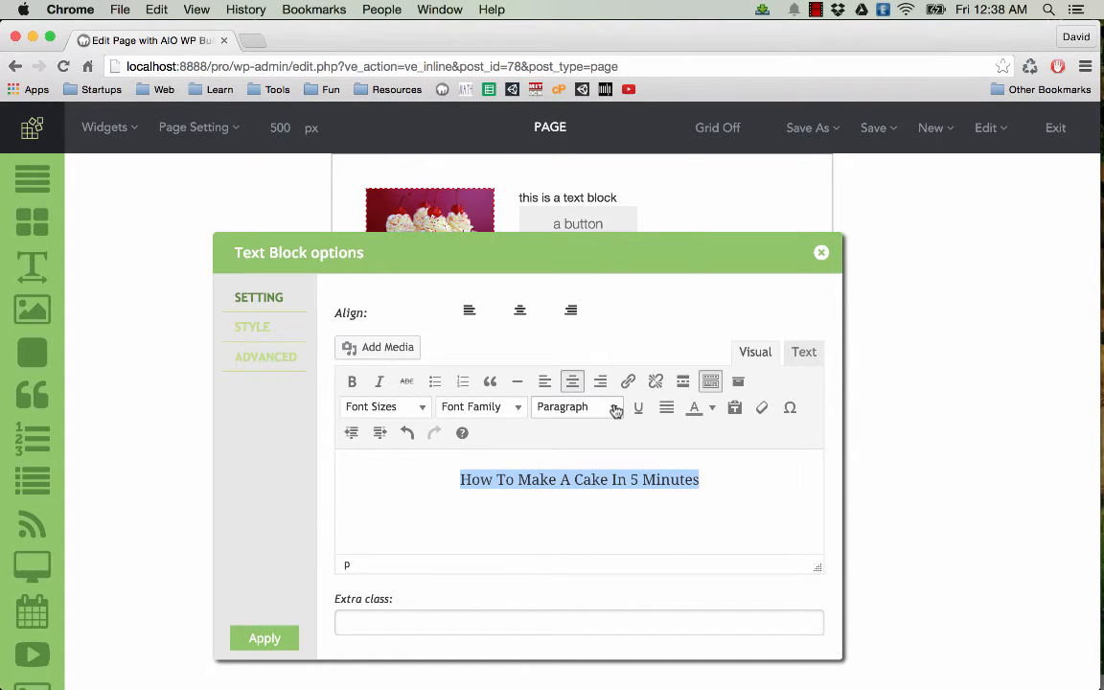
click(479, 406)
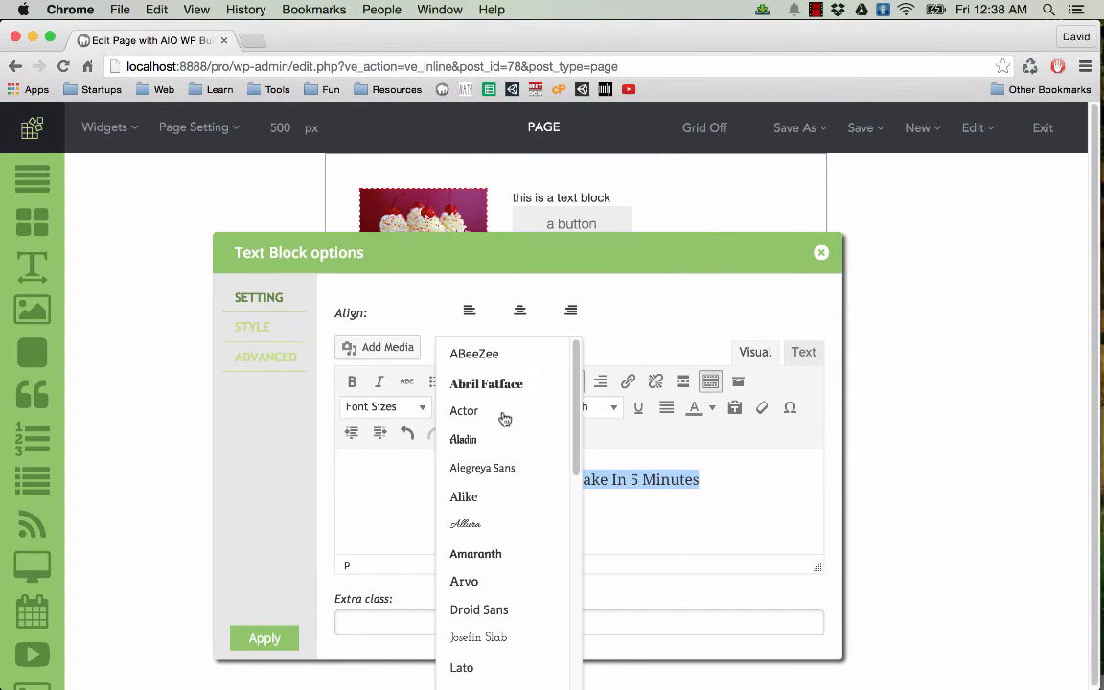
click(463, 410)
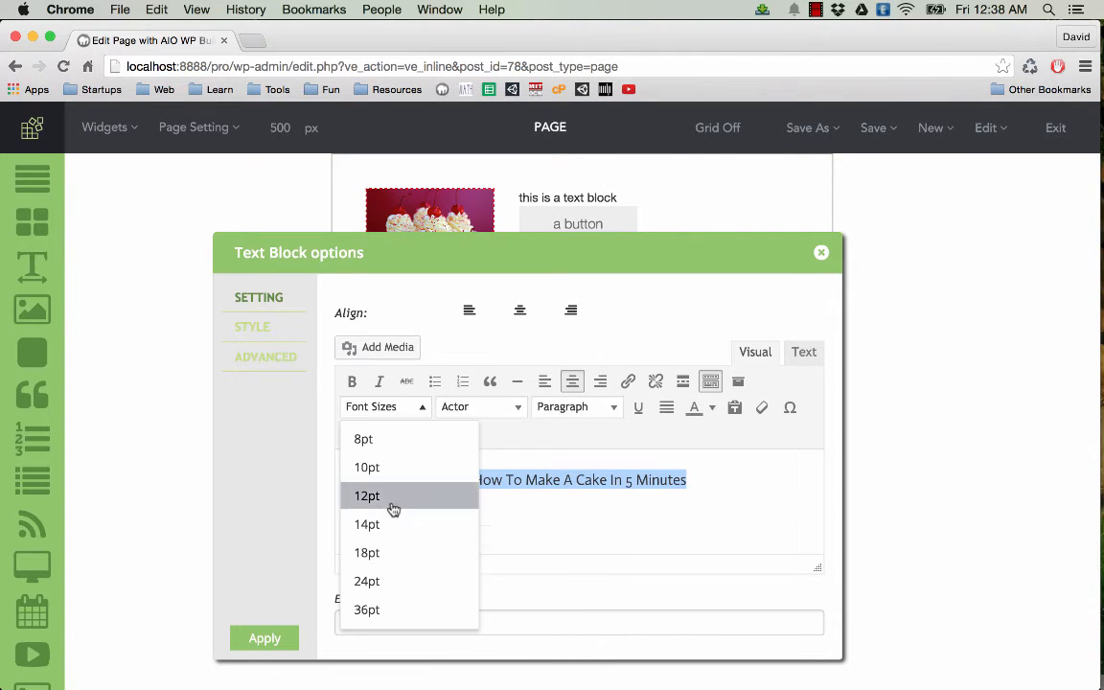
click(367, 523)
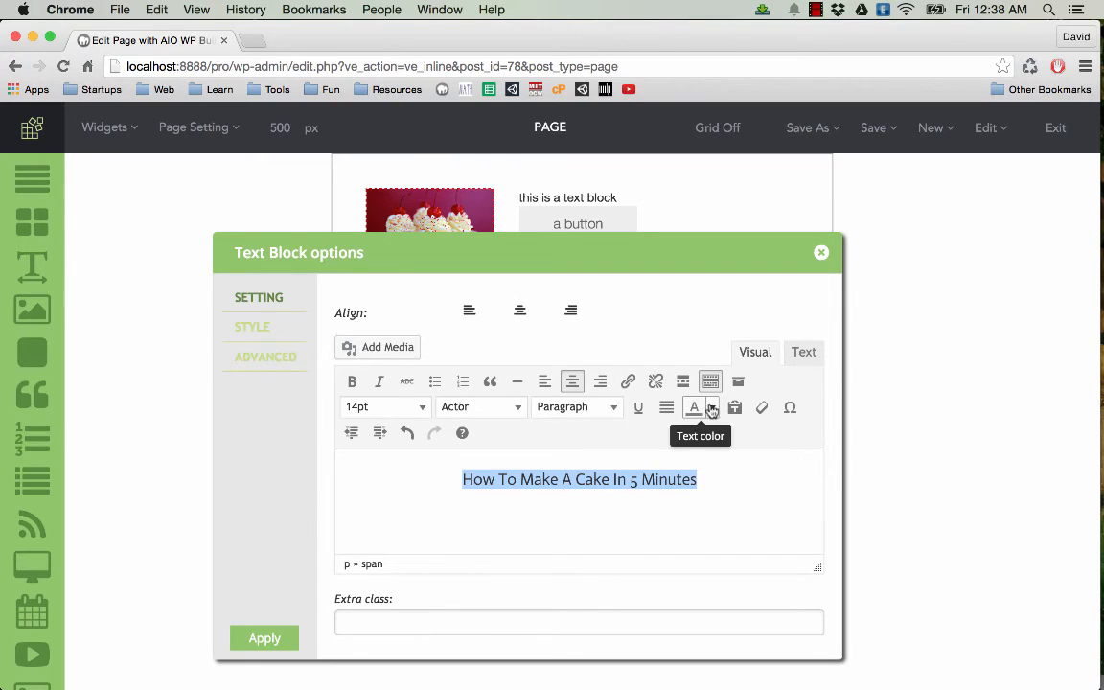
click(711, 407)
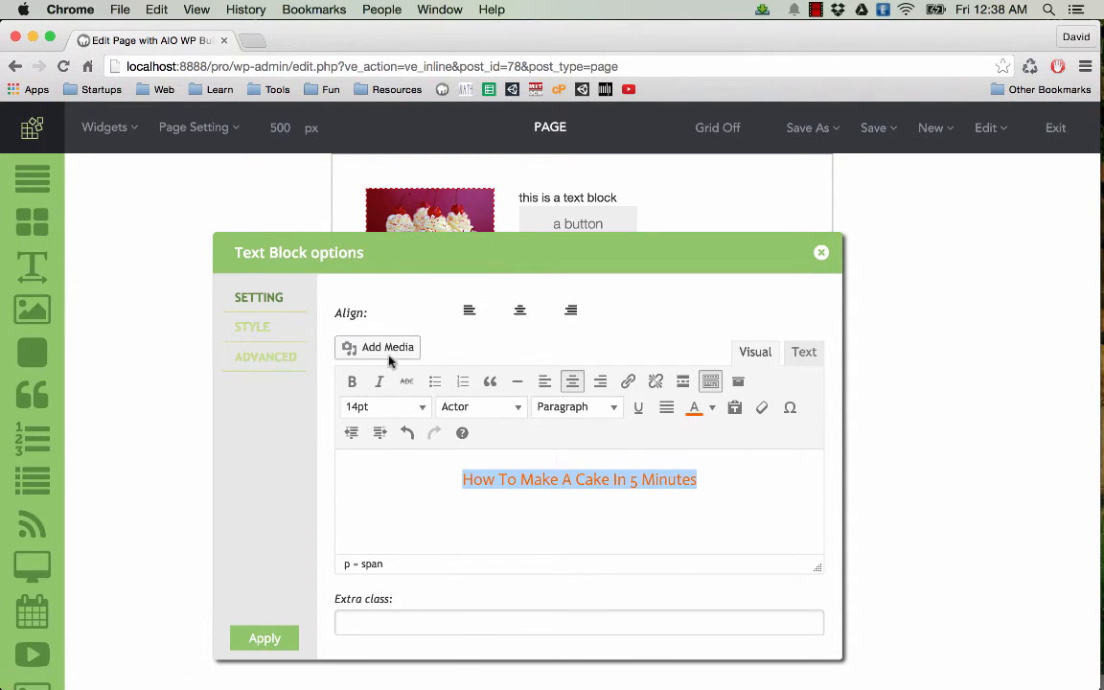
click(351, 382)
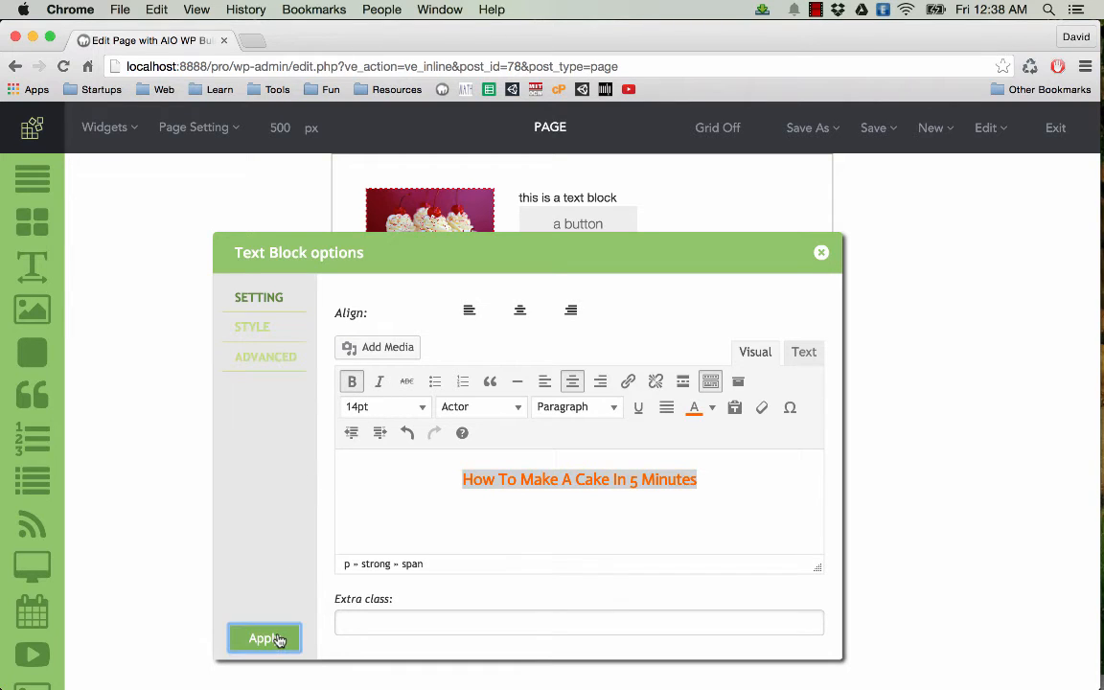
click(264, 639)
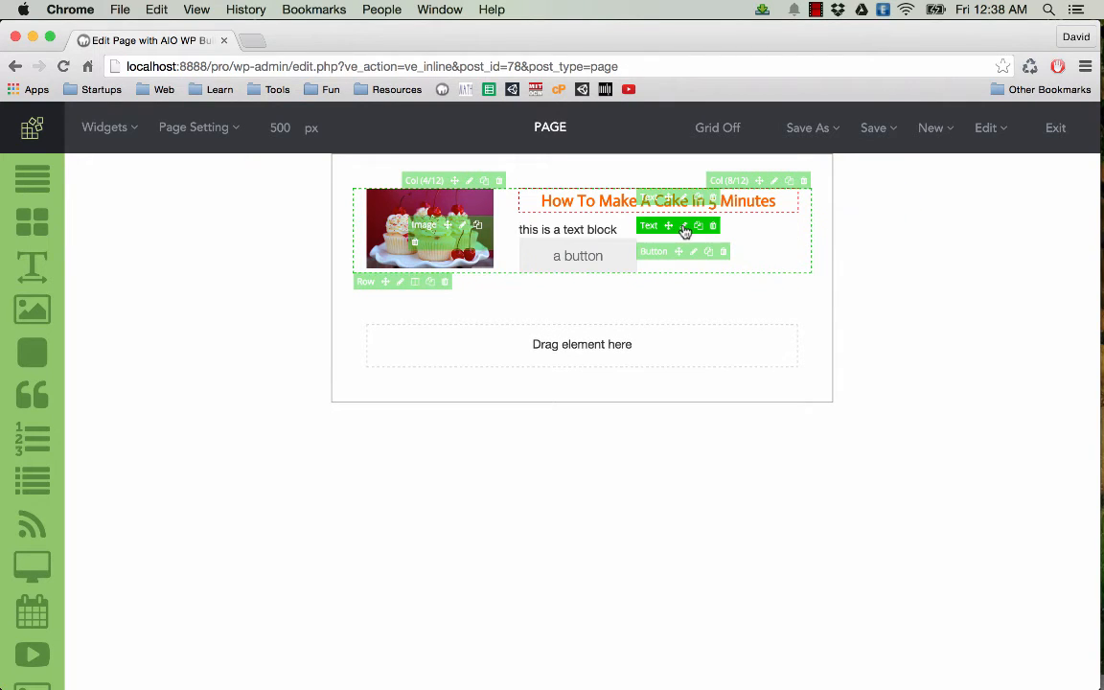
Enter 'Simple tutorial showing you how to make a delicious cake in 5 minutes' as the description
click(685, 225)
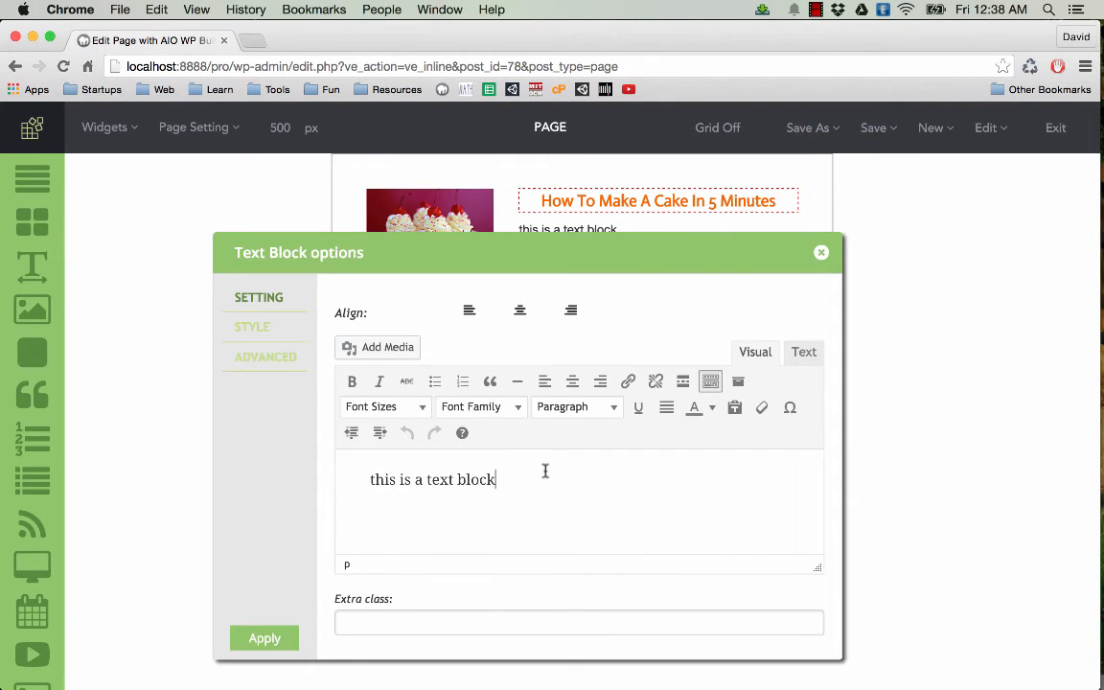
text(Simp)
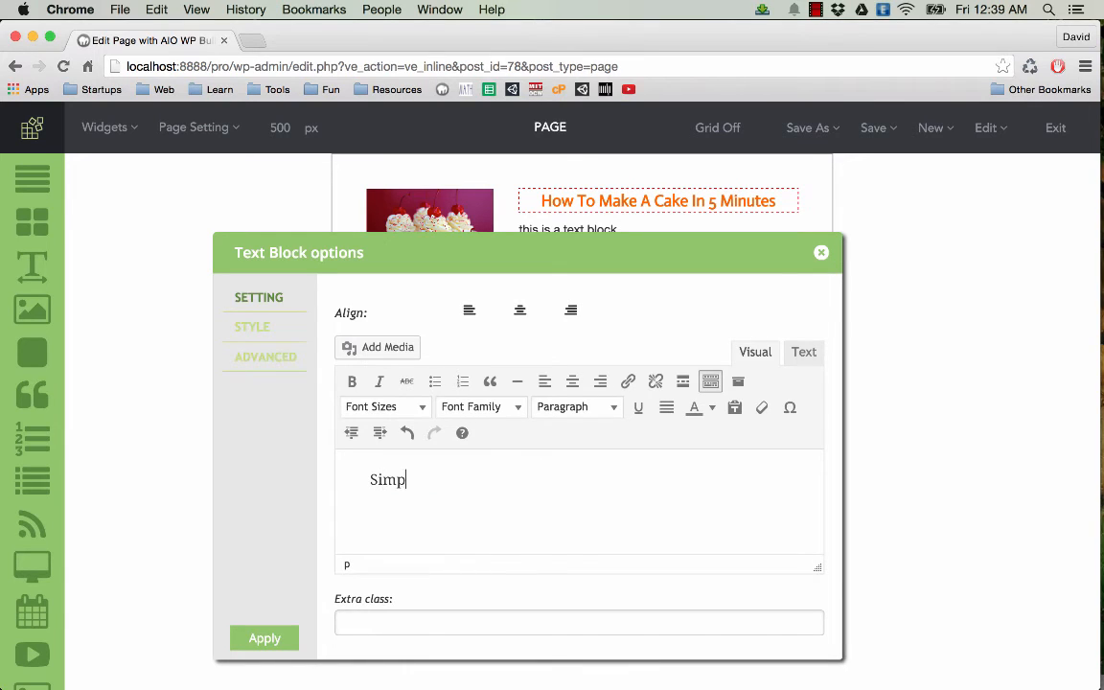
text(le tutorial)
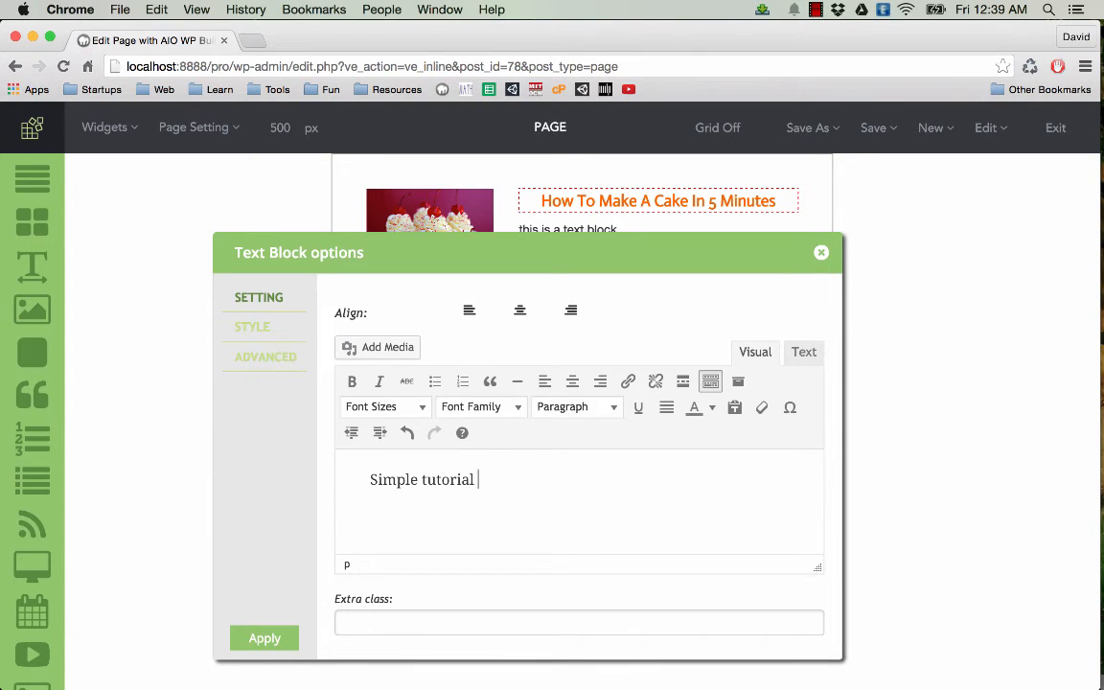
text(showing you)
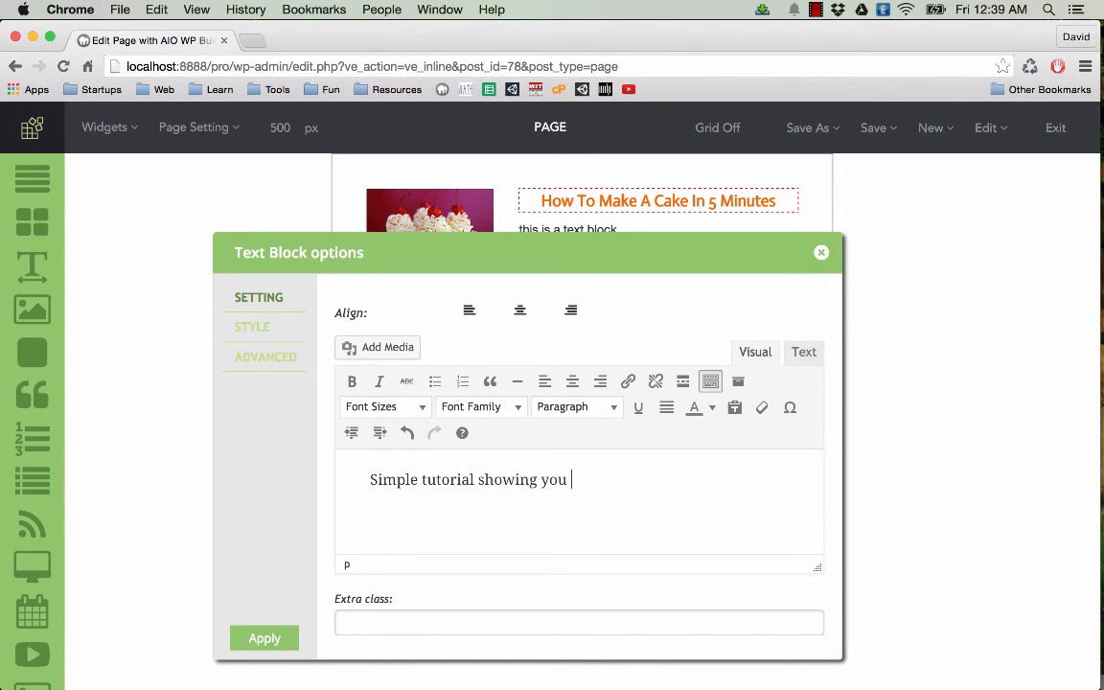
text(how to m)
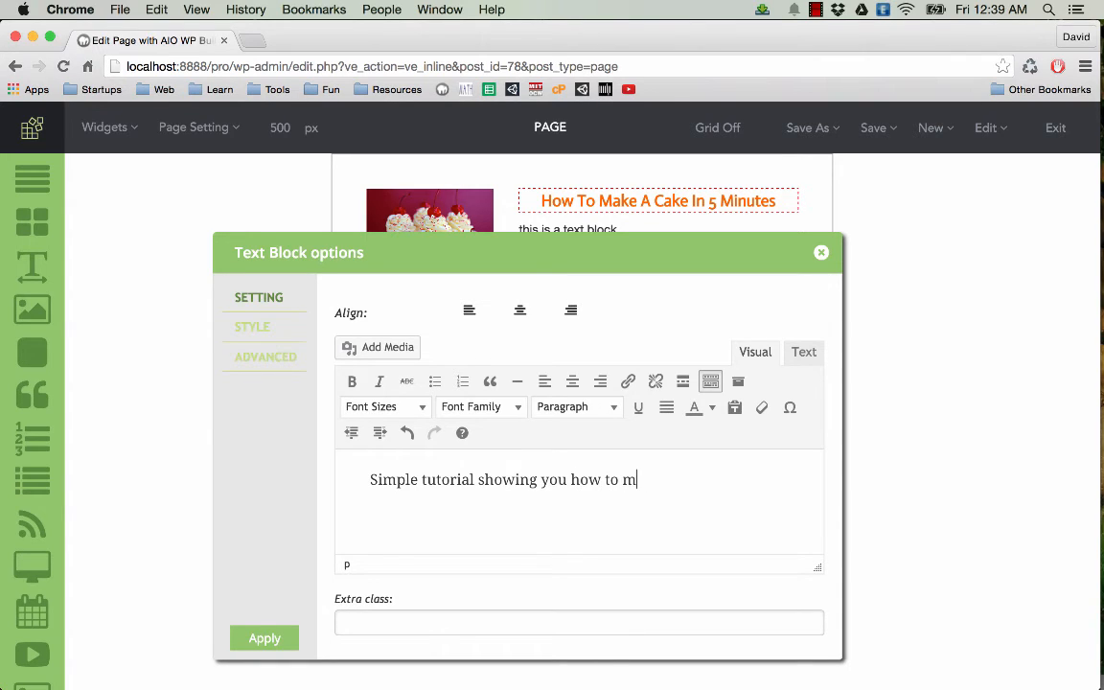
text(ake a deli)
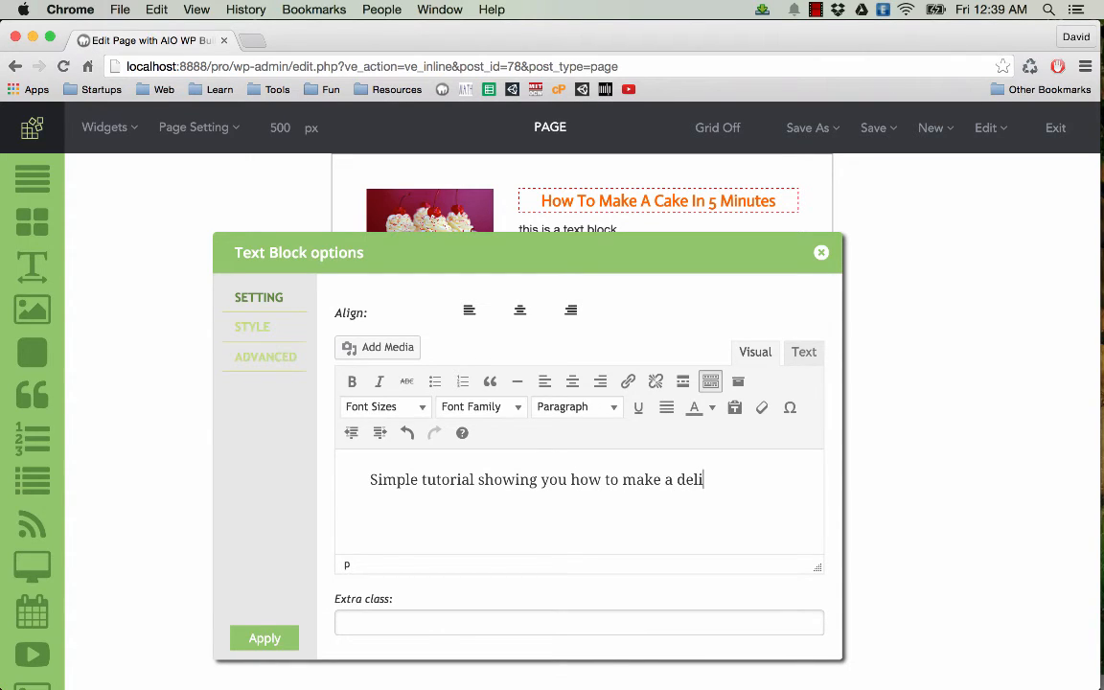
text(cious cake in)
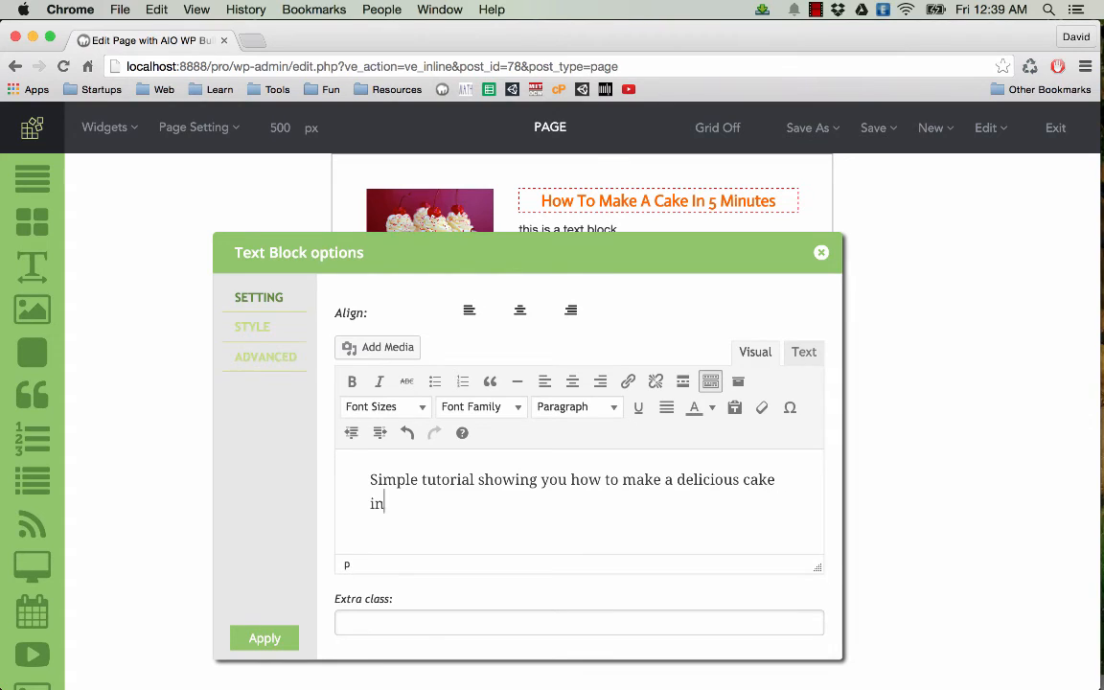
text(5 minutes)
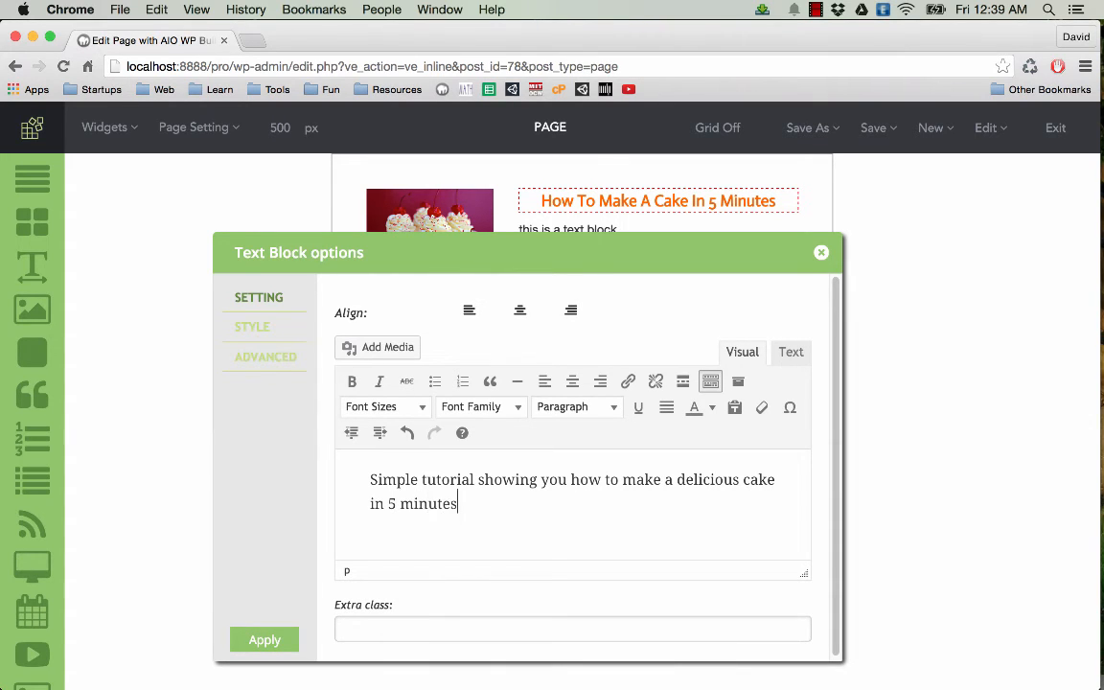
Center and italicize the description, then close its settings
click(544, 381)
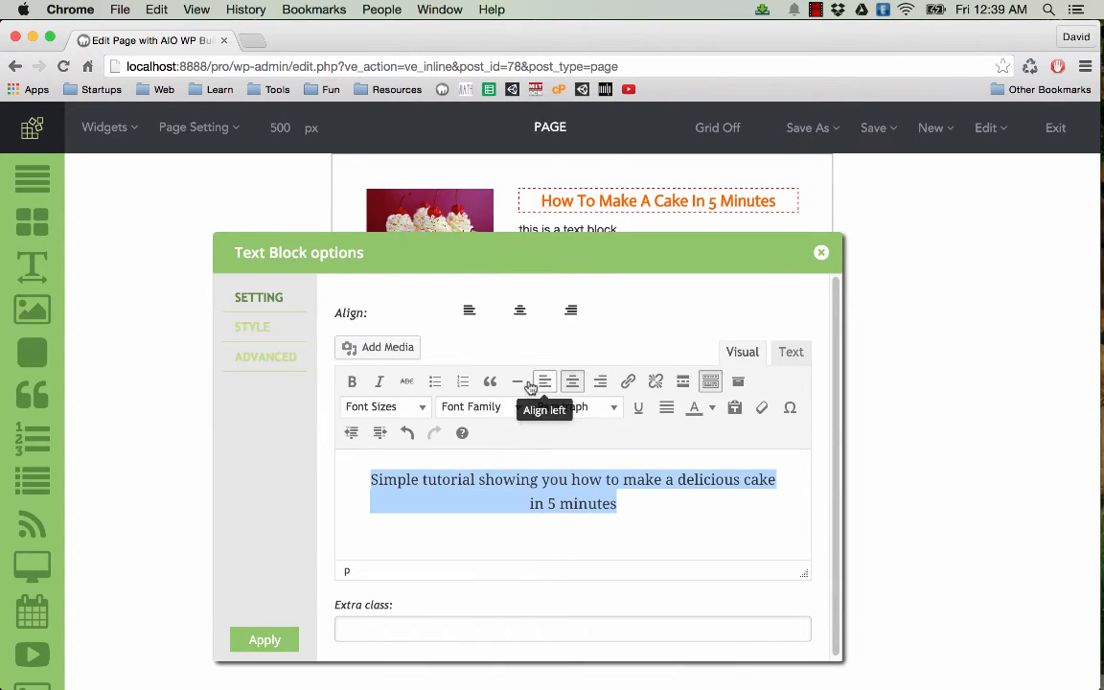
click(378, 381)
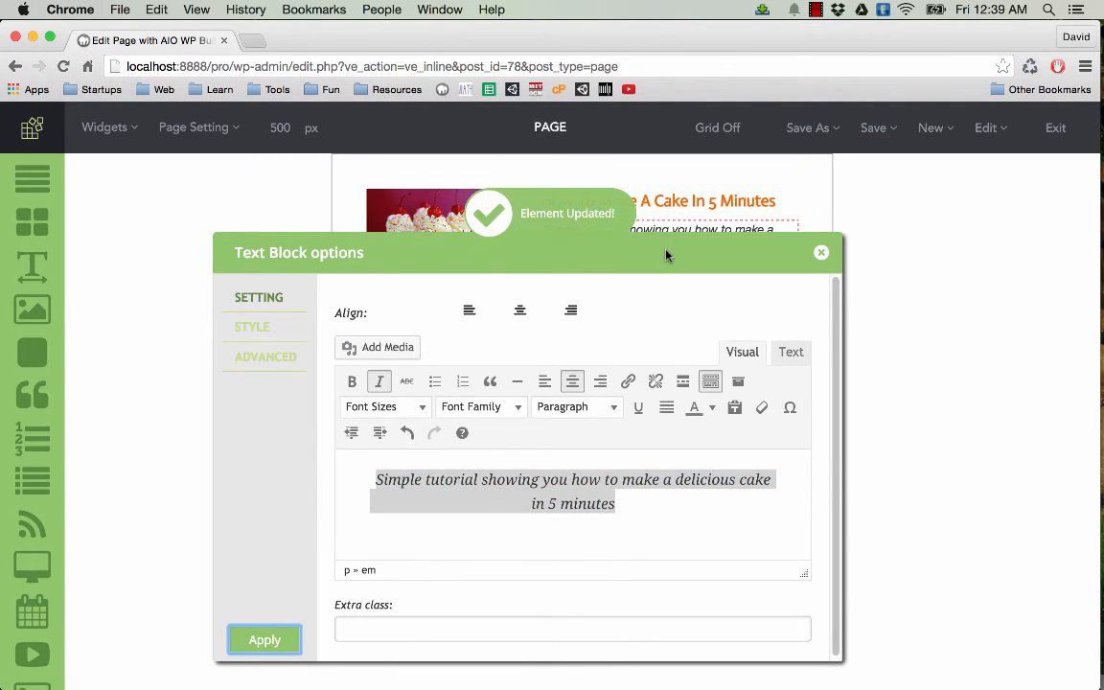
click(264, 639)
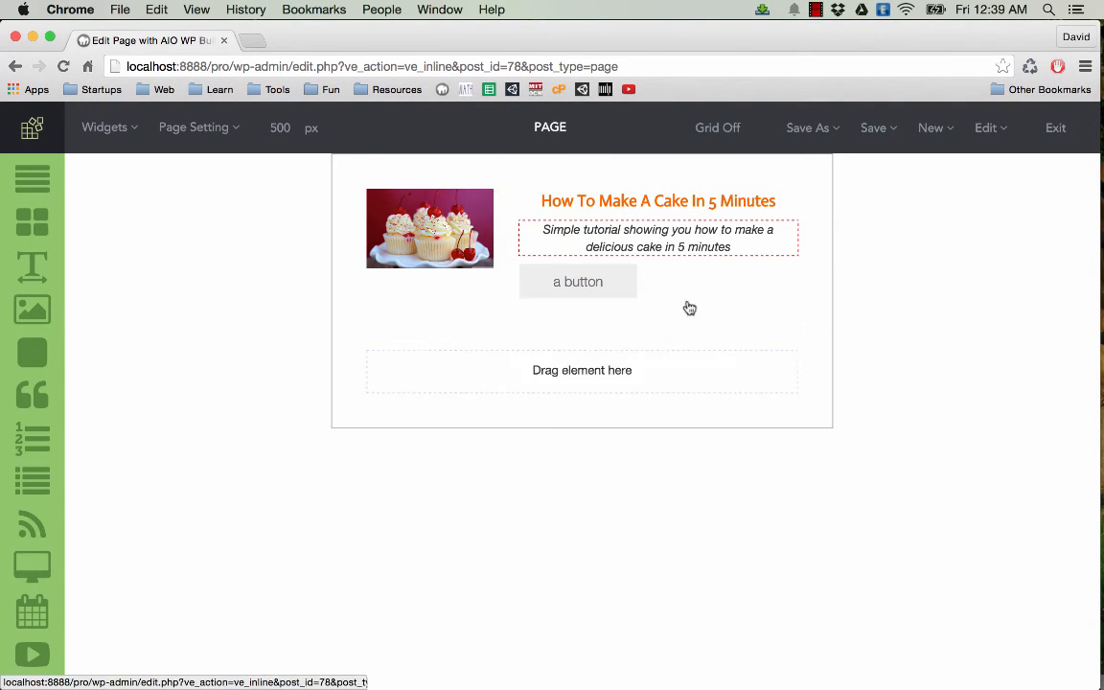
click(578, 281)
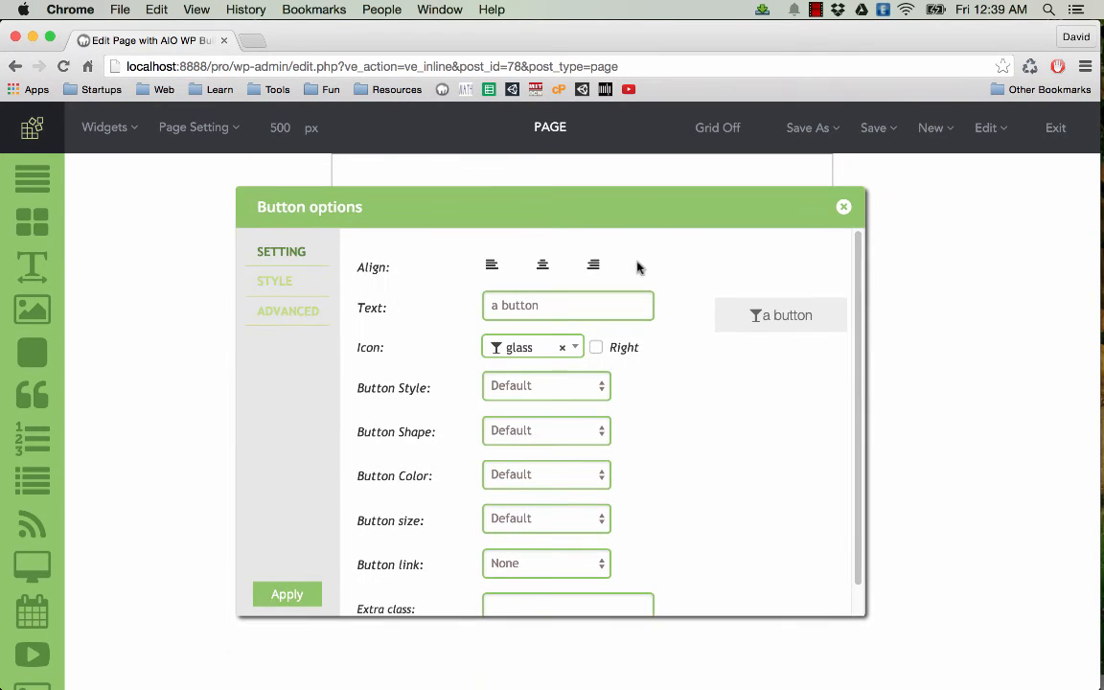
Give the button 3d style, rounded shape, Highlight colour and 'Click Here To Find Out' text
click(545, 386)
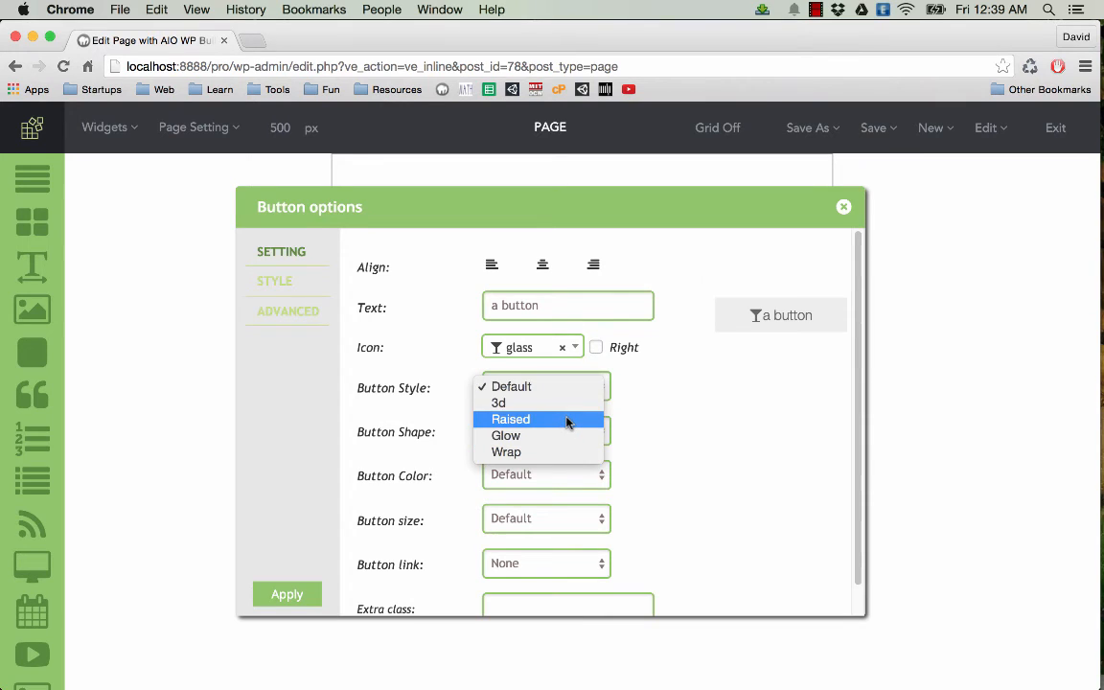
click(498, 403)
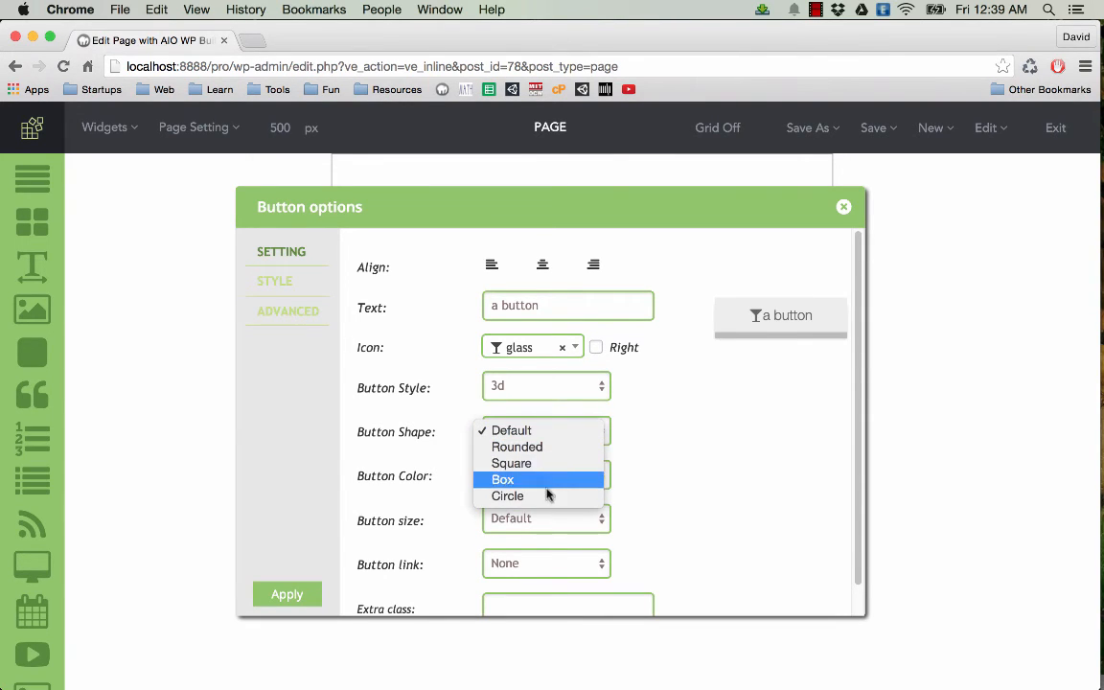
click(516, 447)
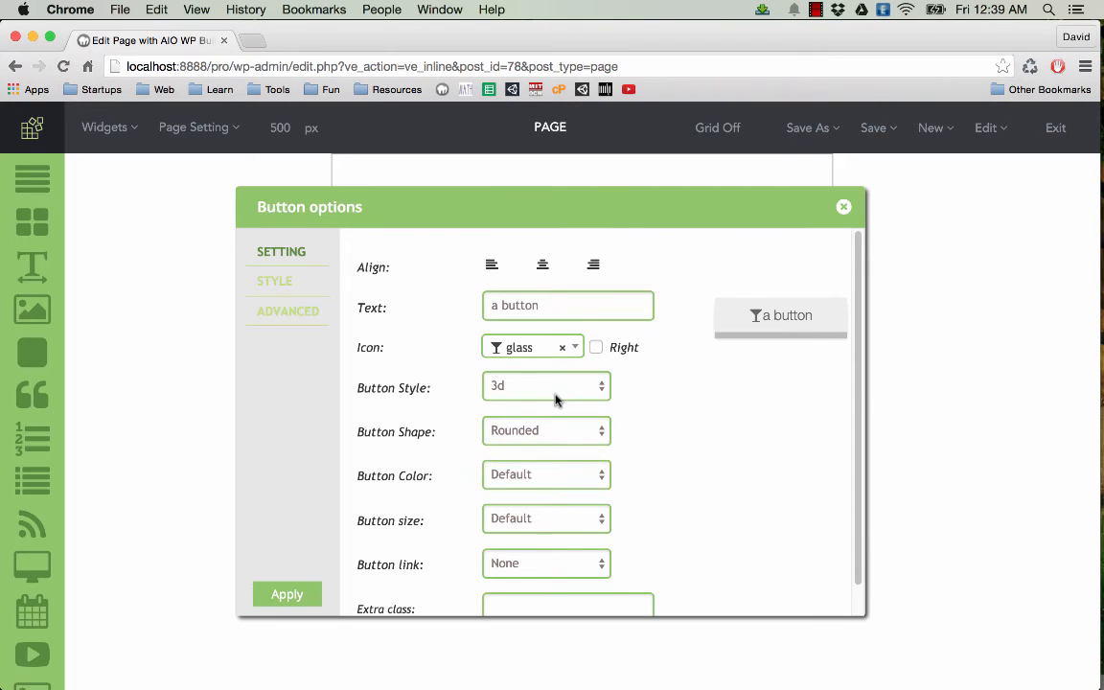
mouse_move(545, 475)
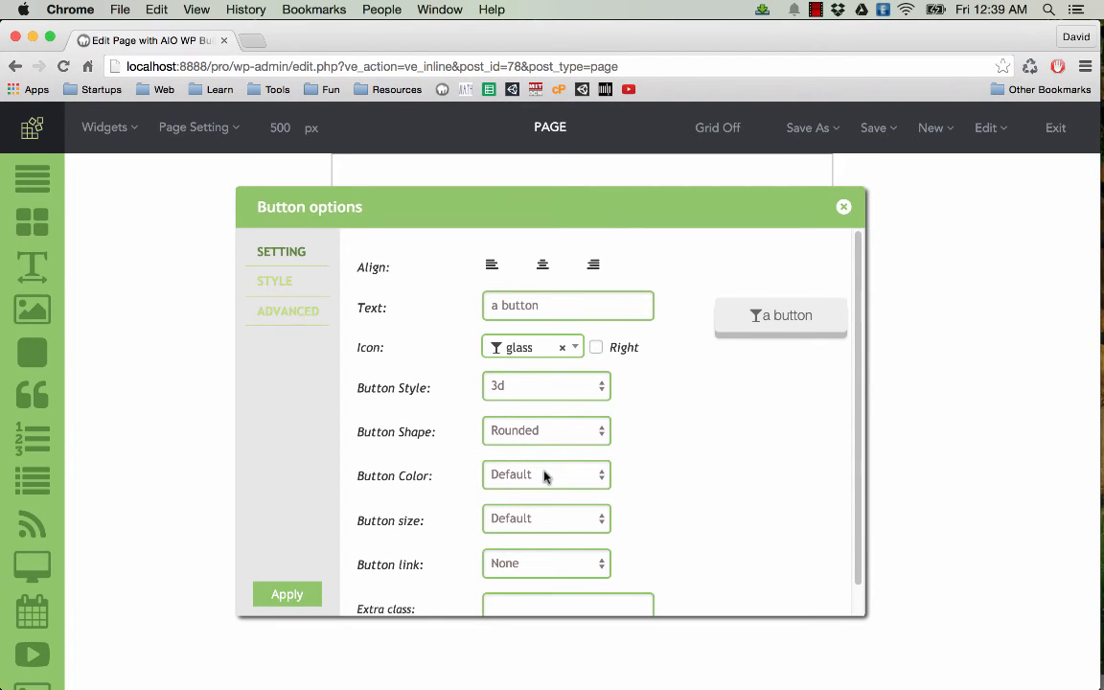
click(546, 474)
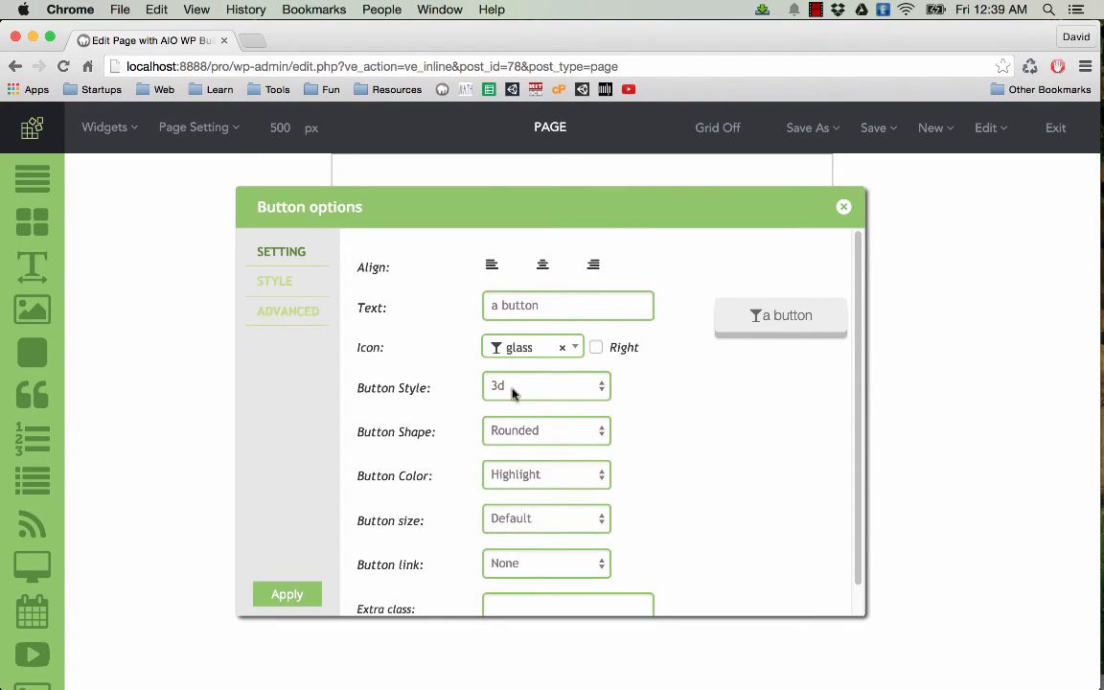
text(C)
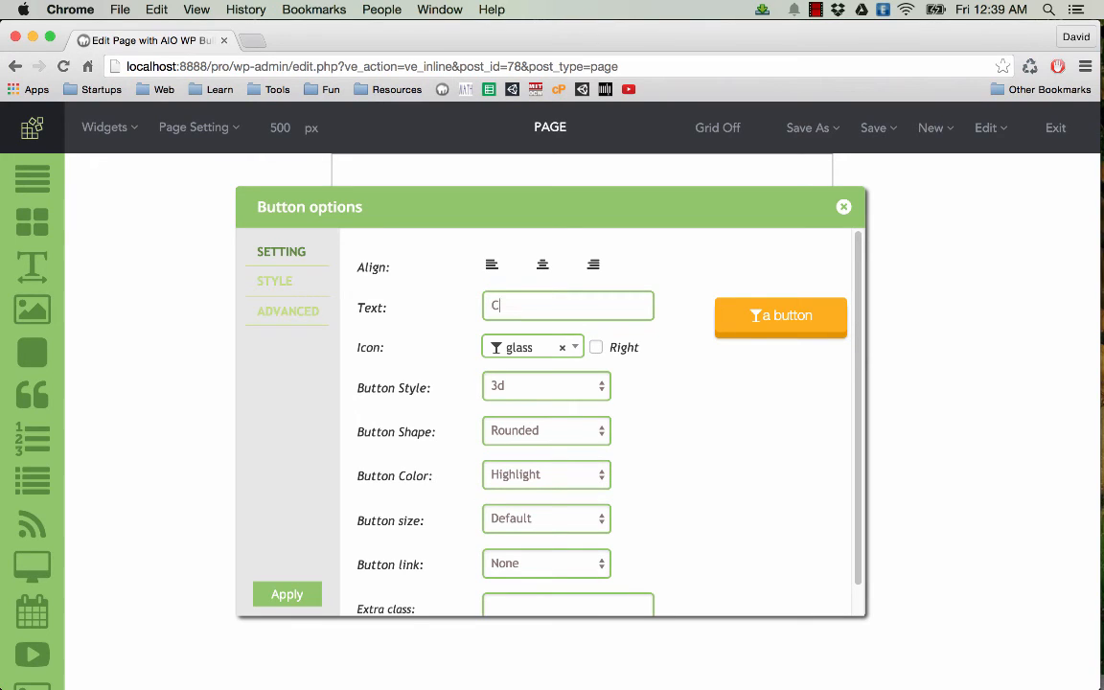
text(lick Here To Find Out)
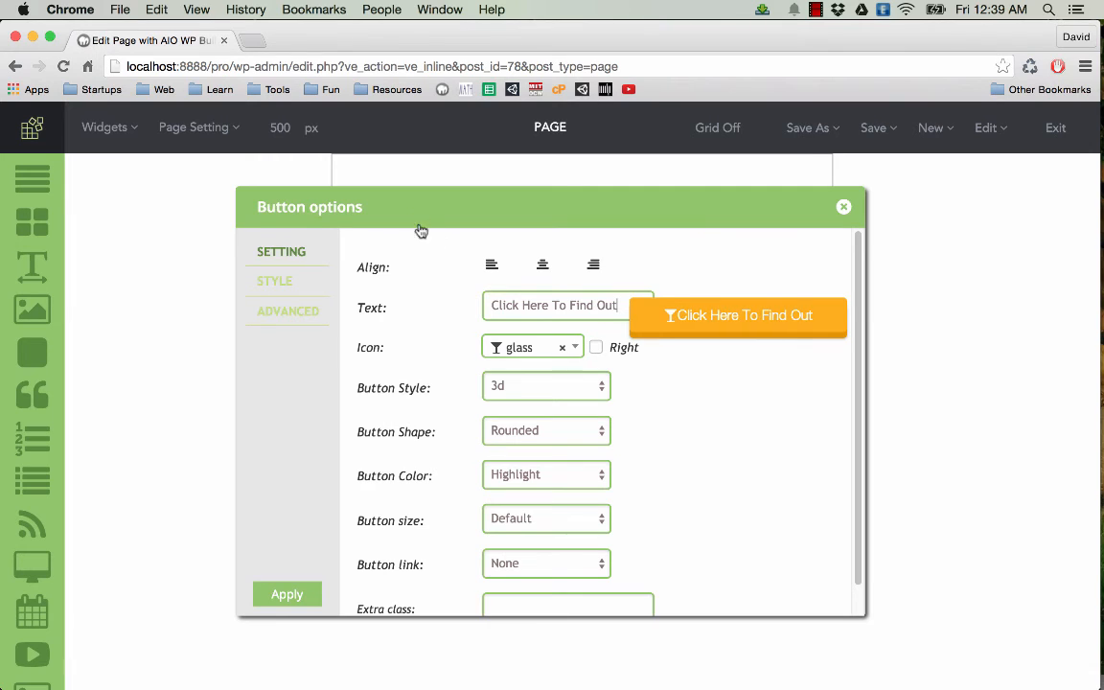
click(287, 593)
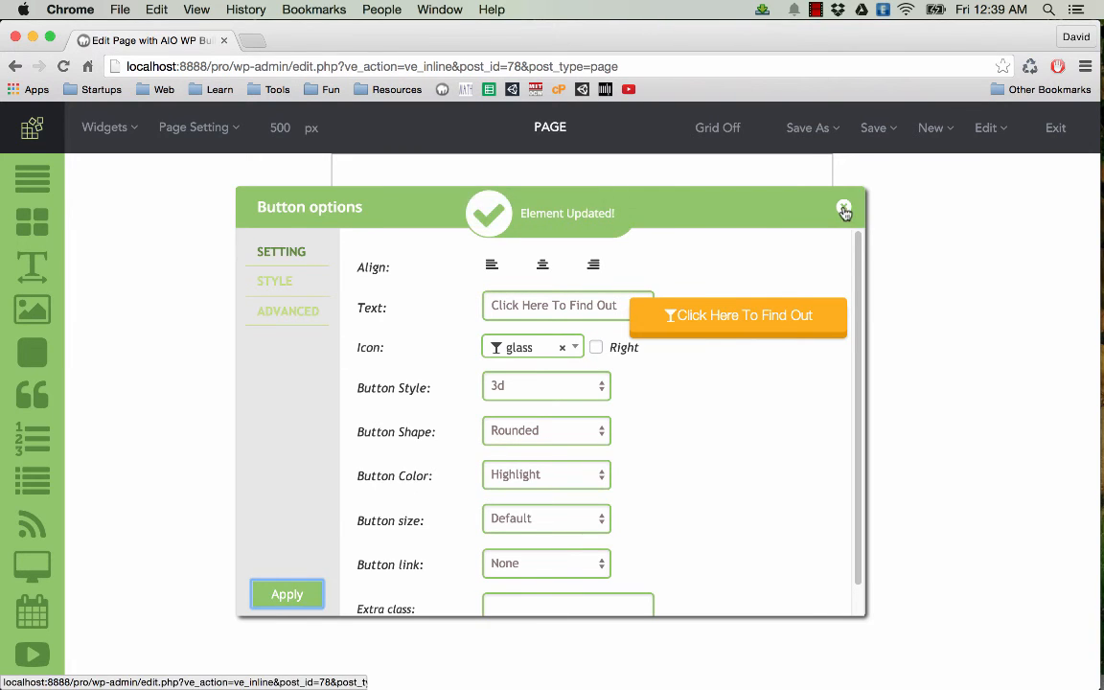
Set the button size to full width and apply
click(844, 209)
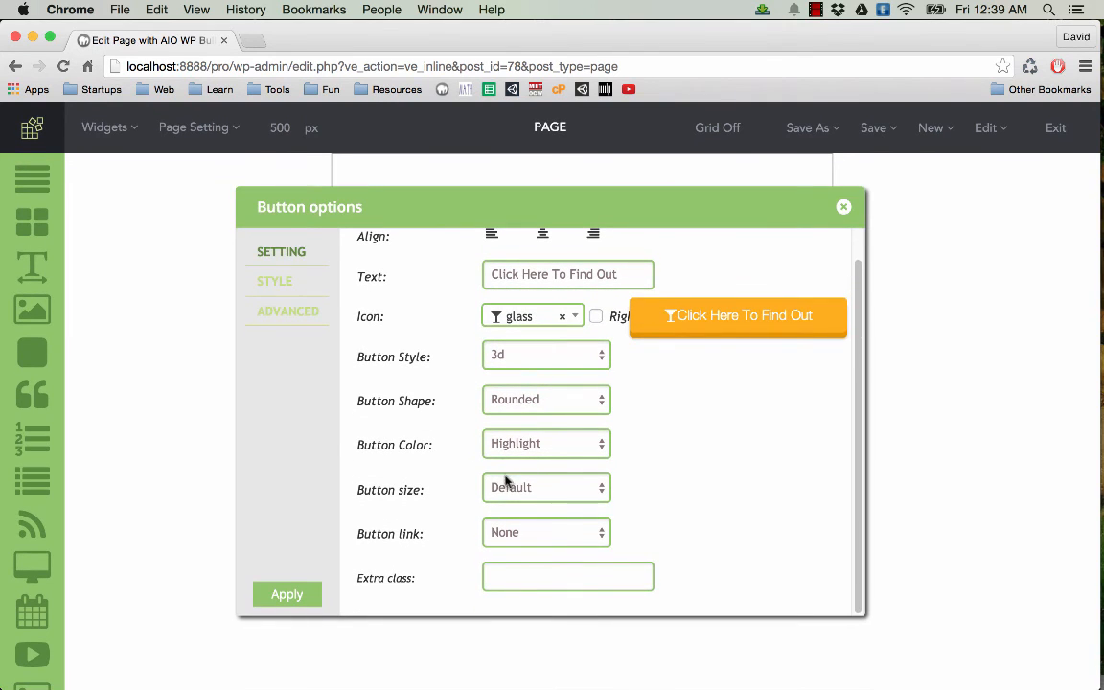
click(545, 488)
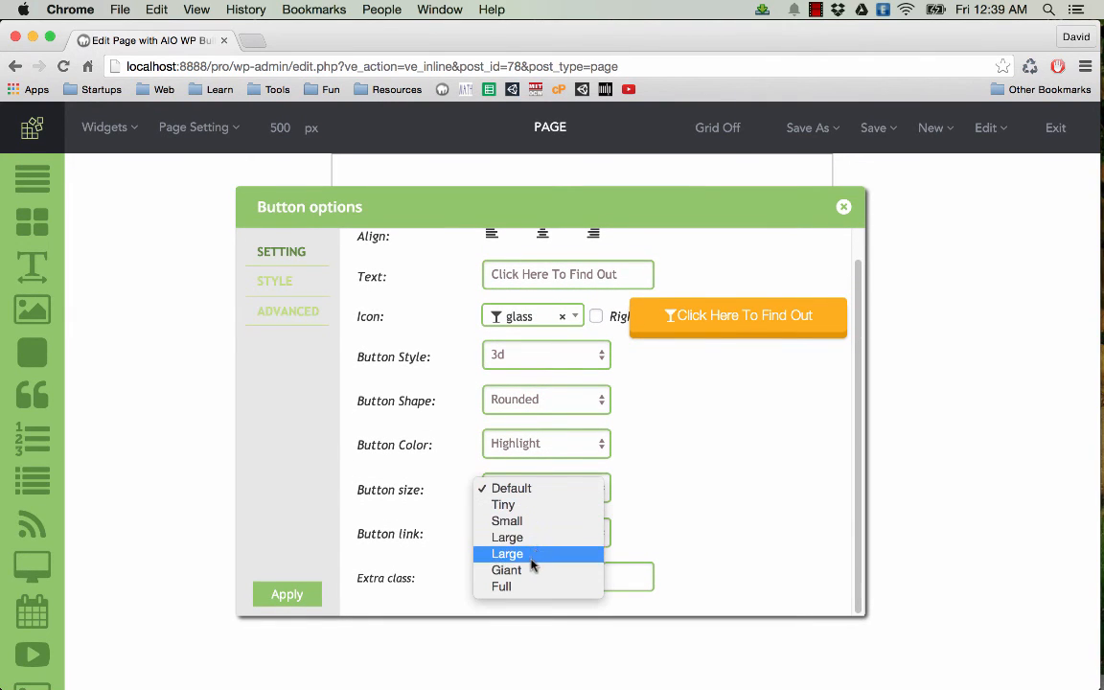
click(501, 586)
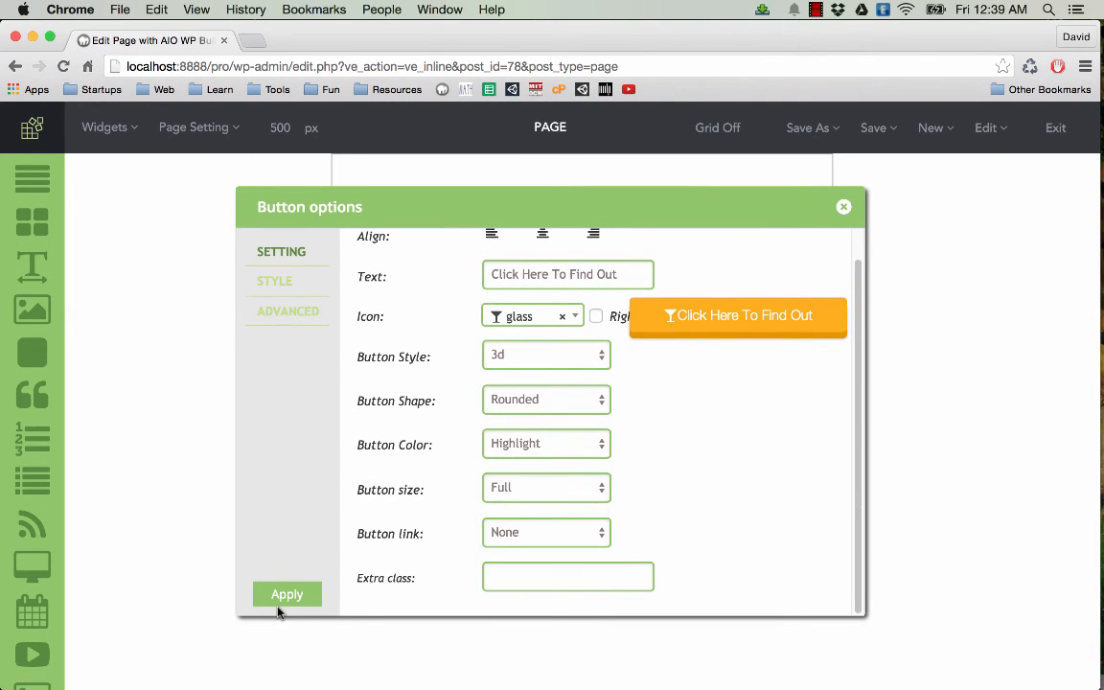
click(287, 595)
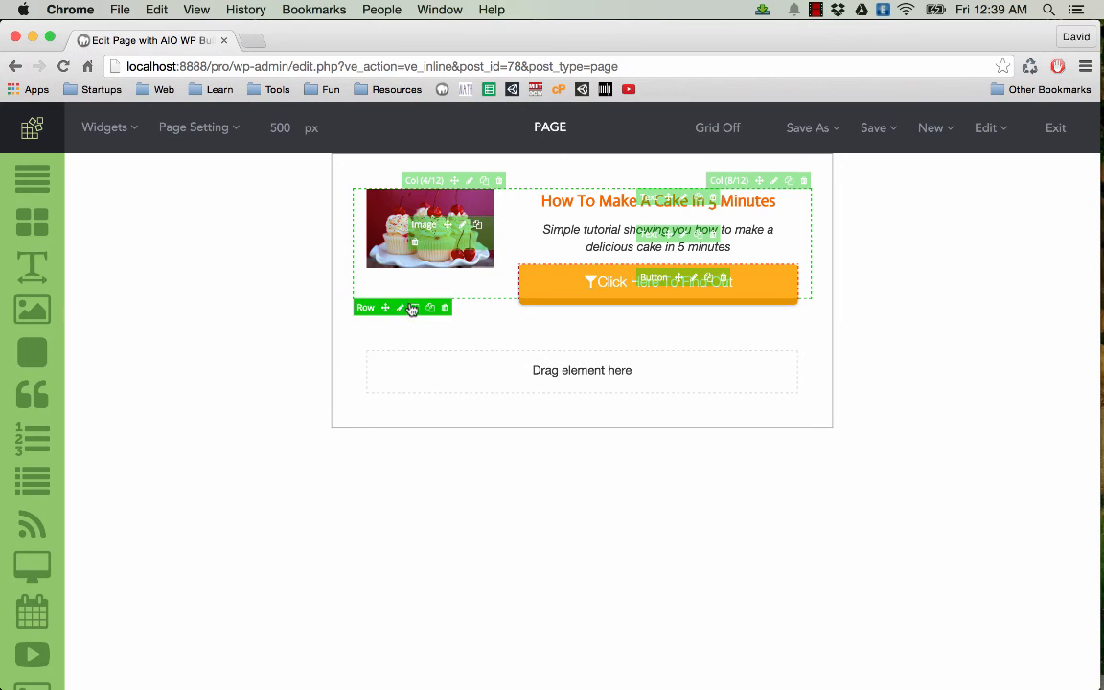
Give the row a solid green background with 20 top and 30 bottom padding
click(399, 307)
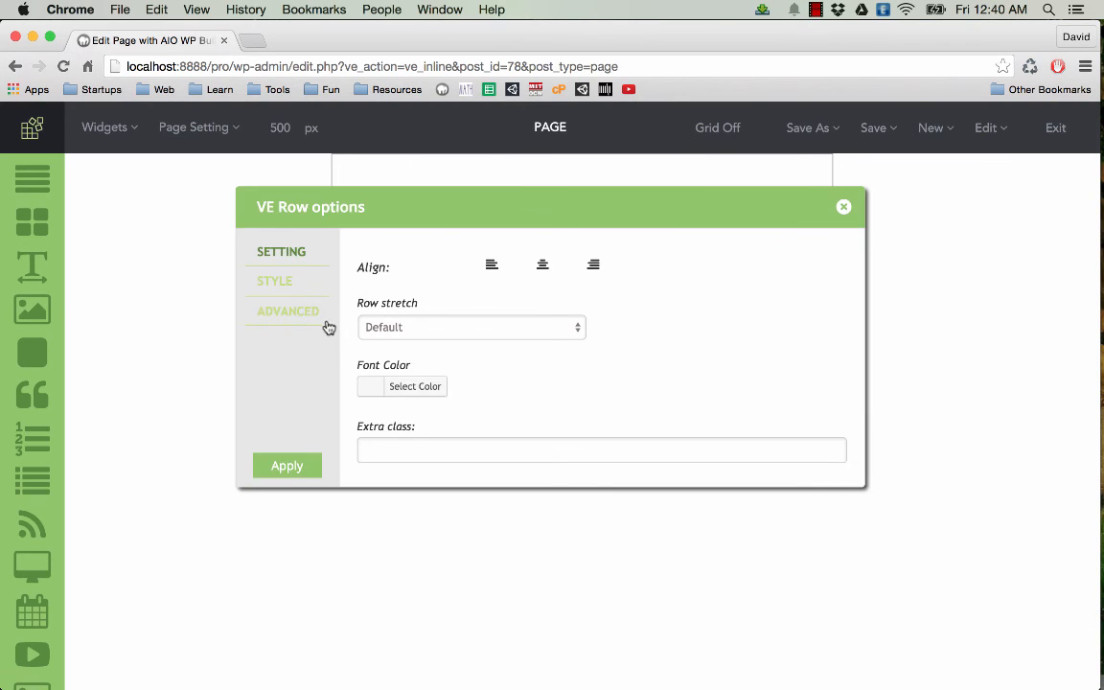
click(274, 281)
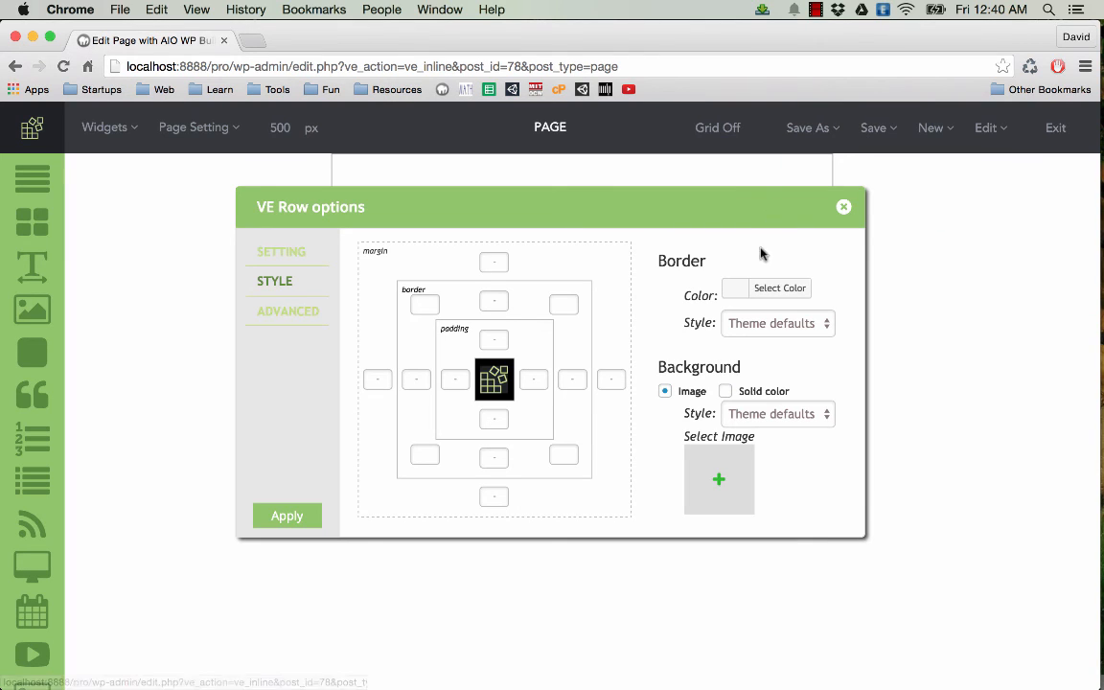
click(767, 287)
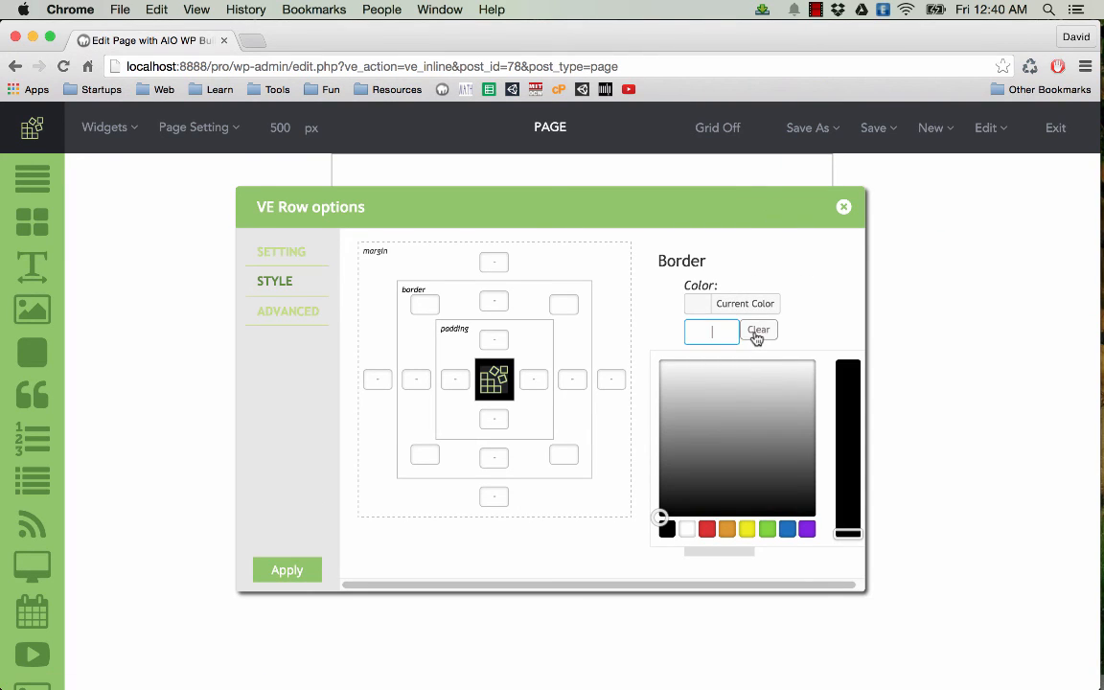
click(758, 330)
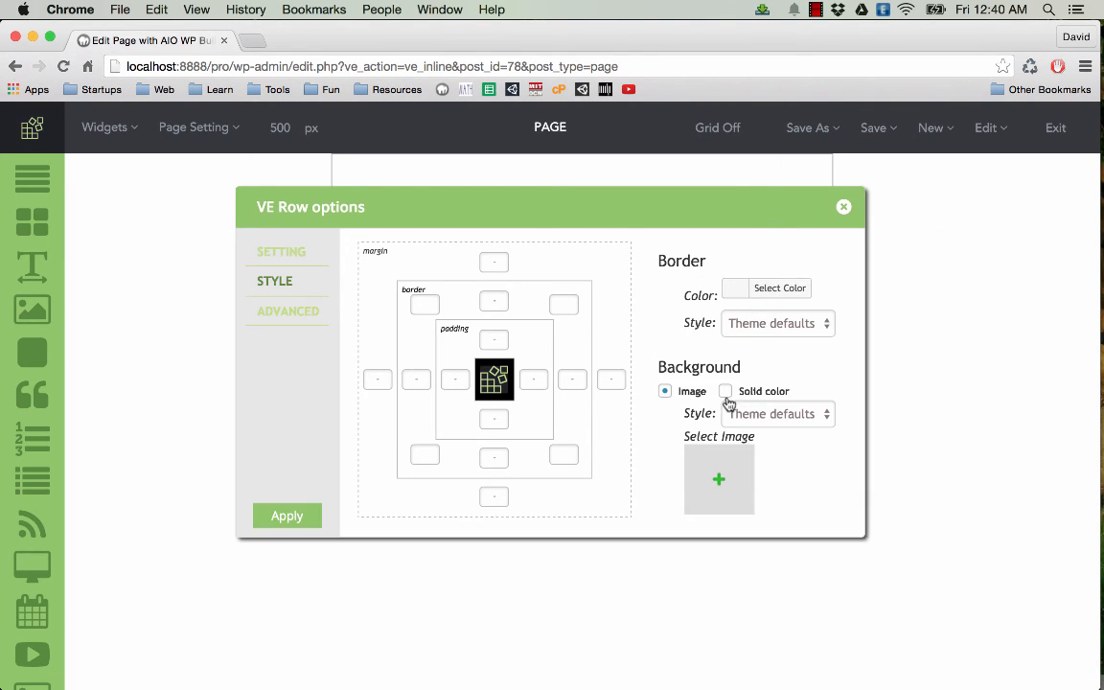
click(718, 391)
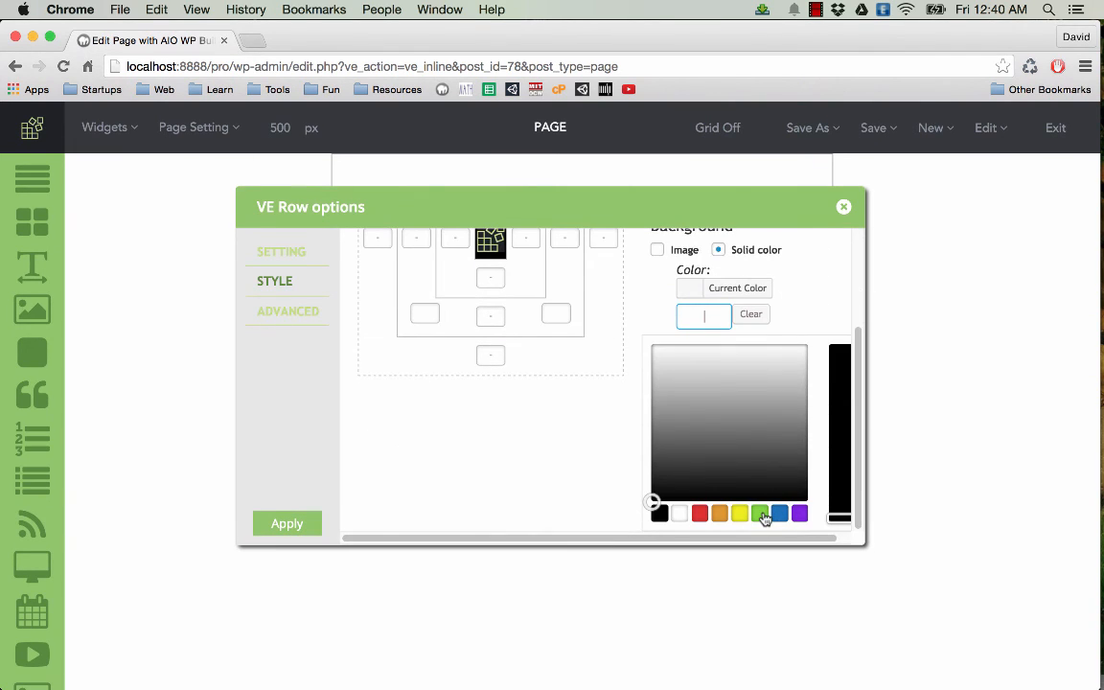
click(759, 513)
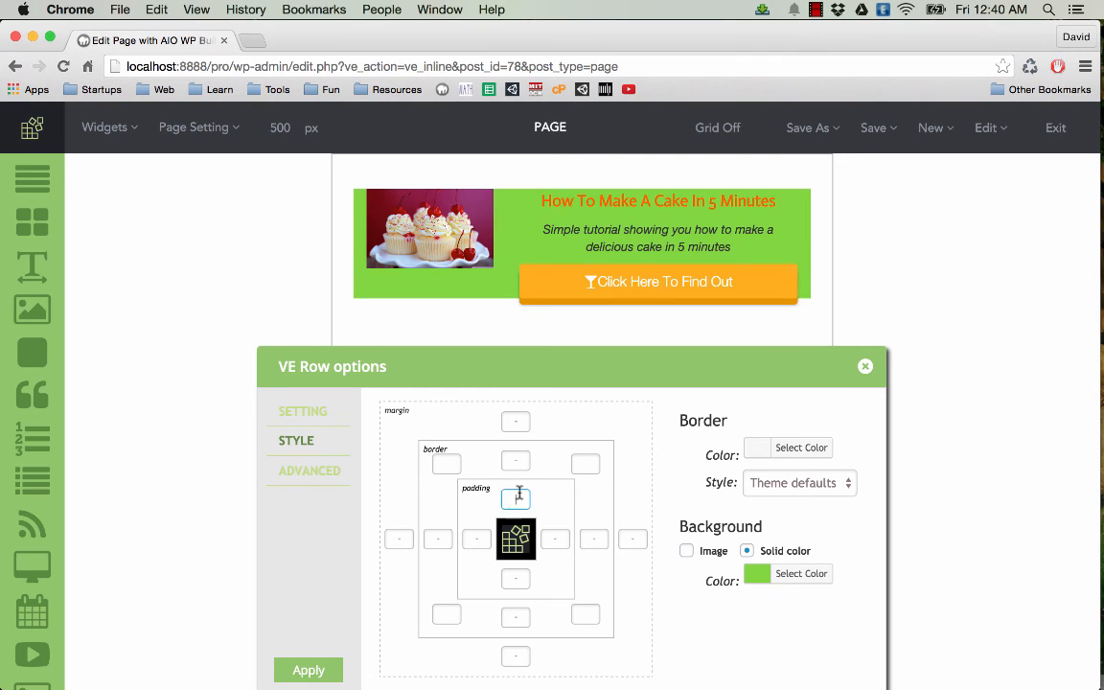
text(20)
click(515, 578)
text(30)
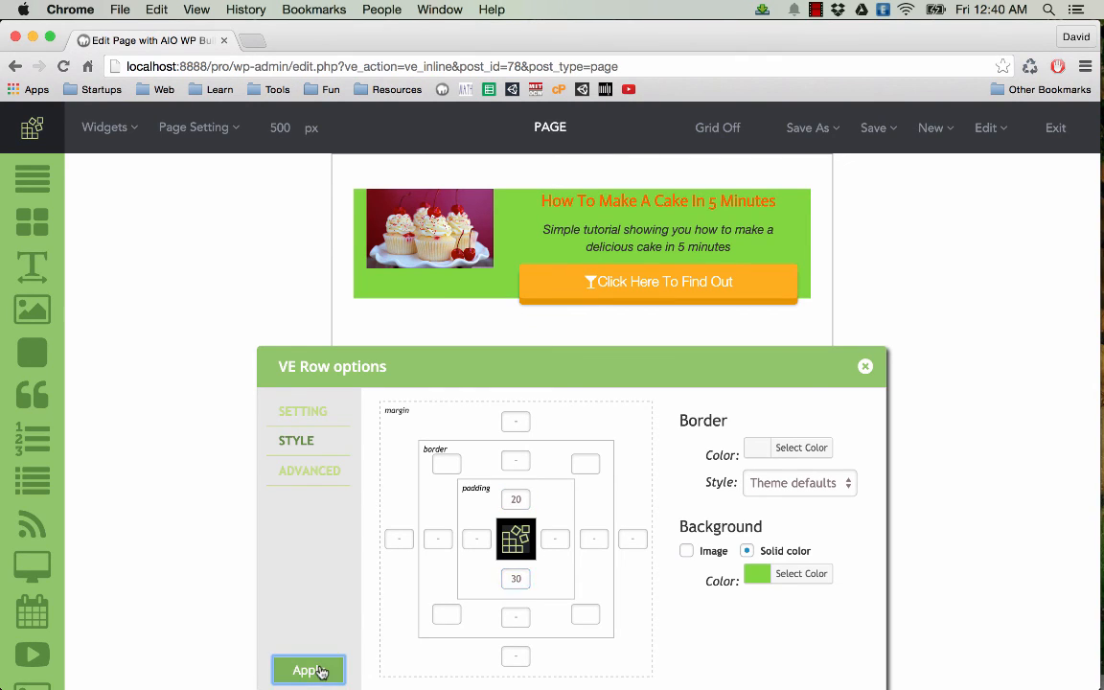
click(308, 669)
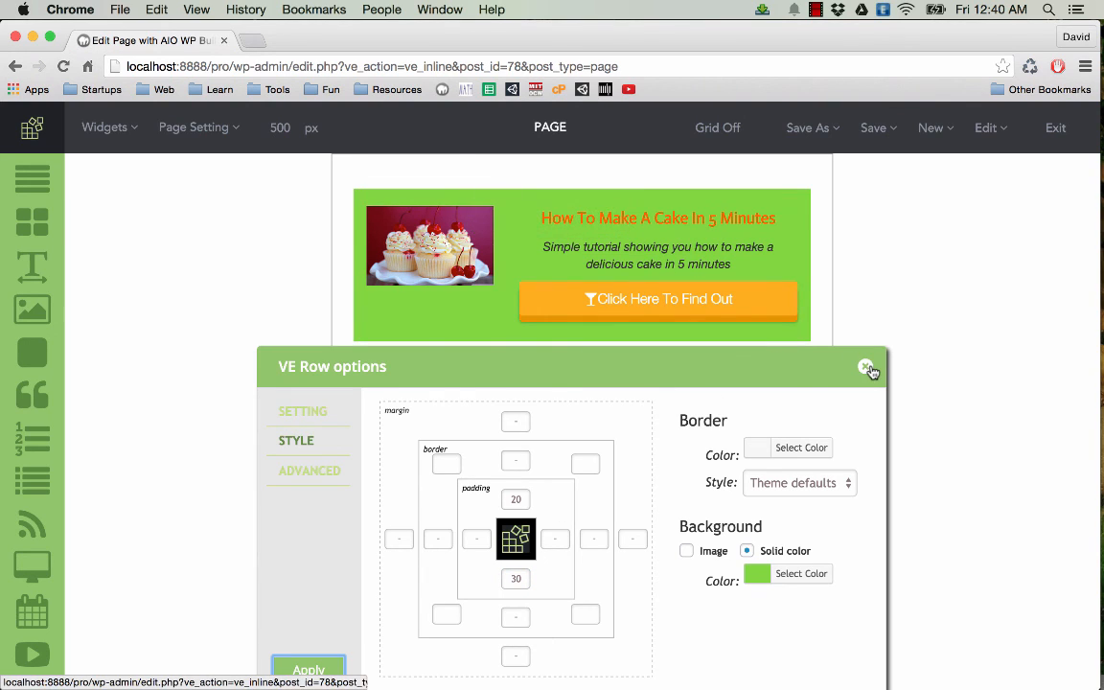
click(867, 368)
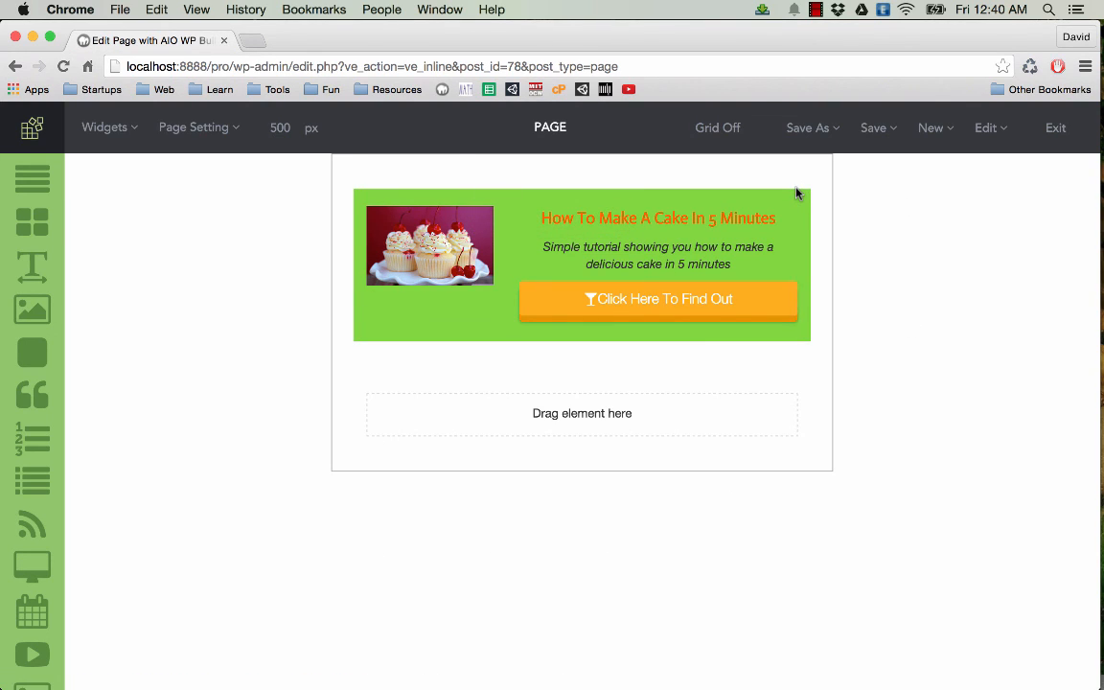